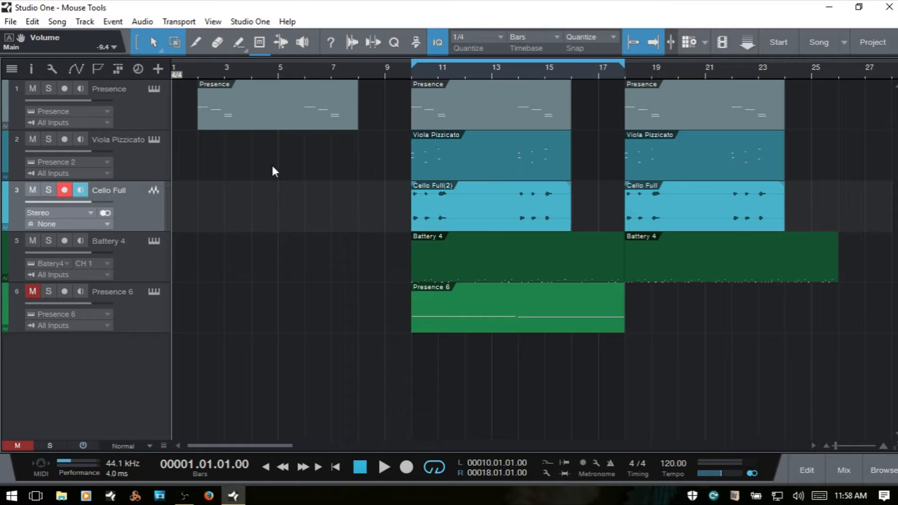
Activate the Range tool for marking time ranges across the track events
click(175, 42)
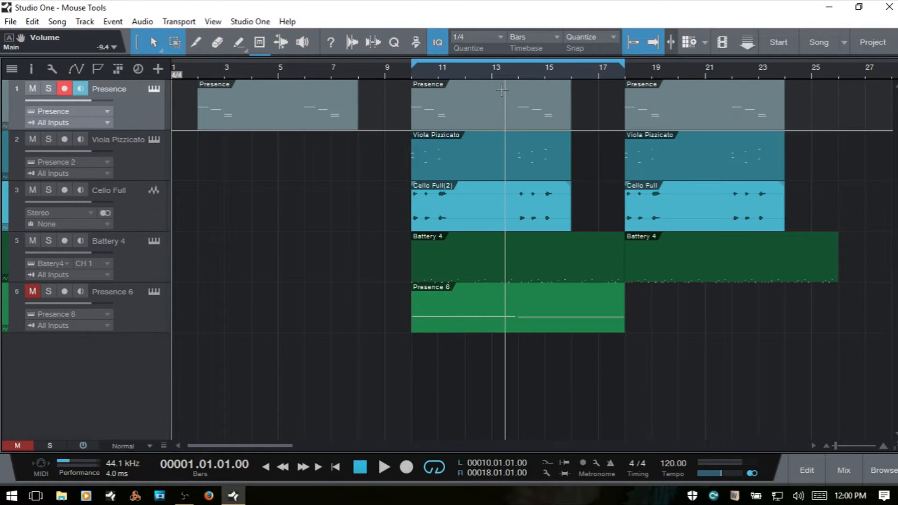
click(174, 42)
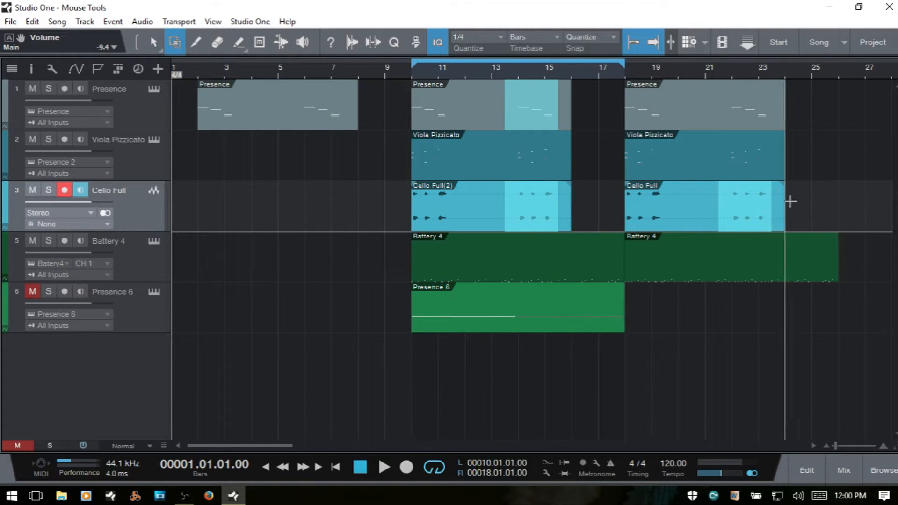
mouse_move(826, 165)
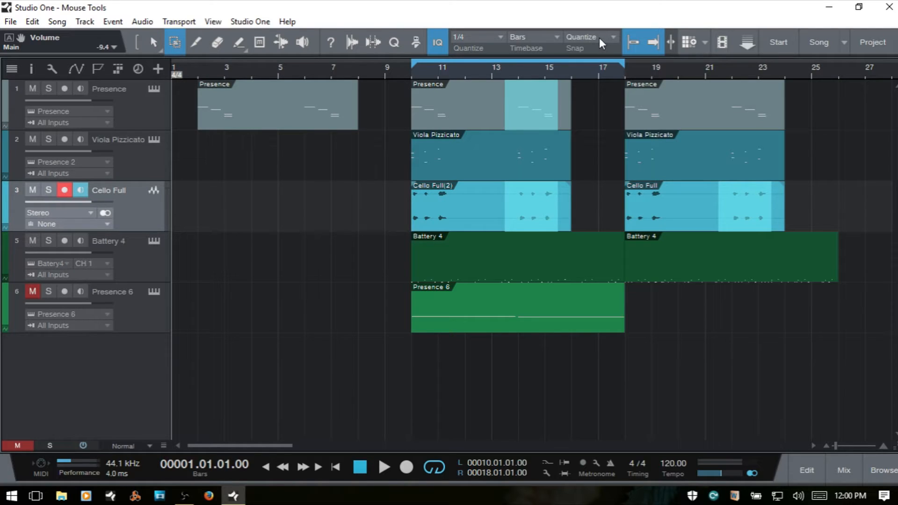
Set snapping to Adaptive and drag a test range over bars 13.3–14.4 in Cello Full(2)
click(609, 39)
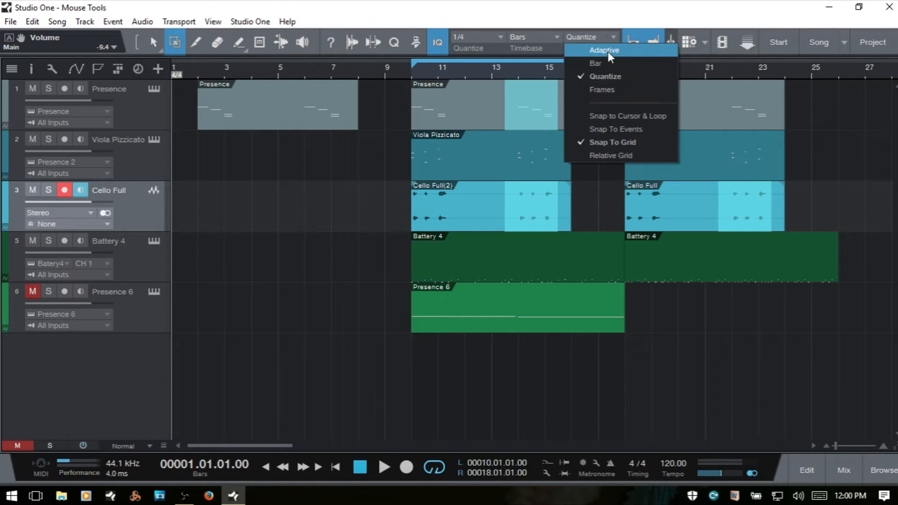
click(604, 50)
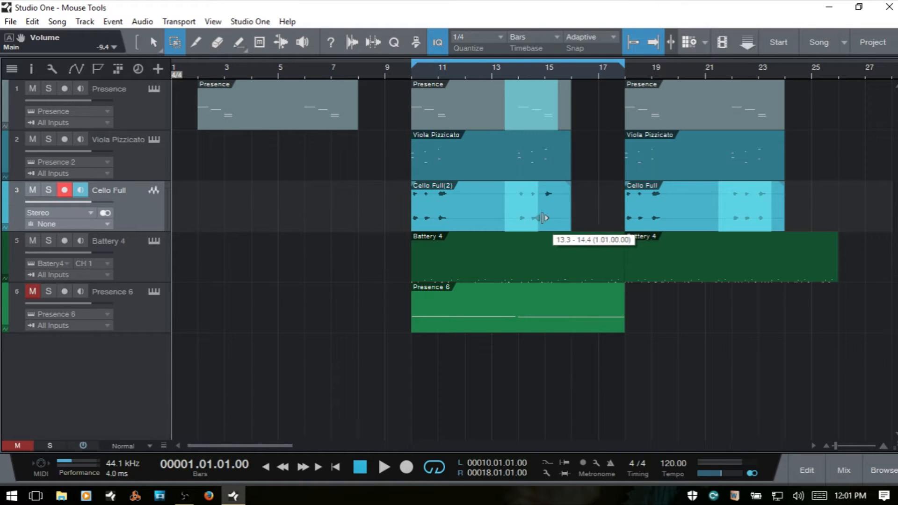
drag(545, 218, 558, 216)
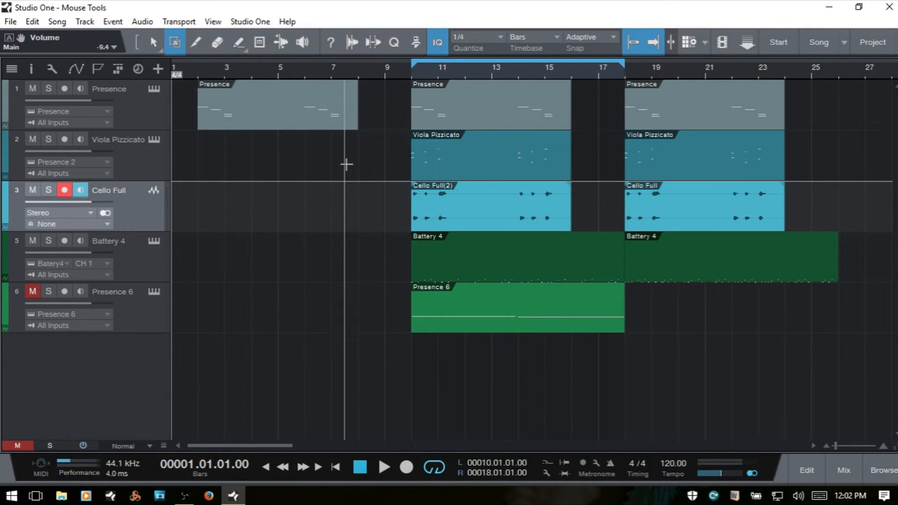
Activate the Split tool, then return toward selecting the bar 10–17 events
click(195, 42)
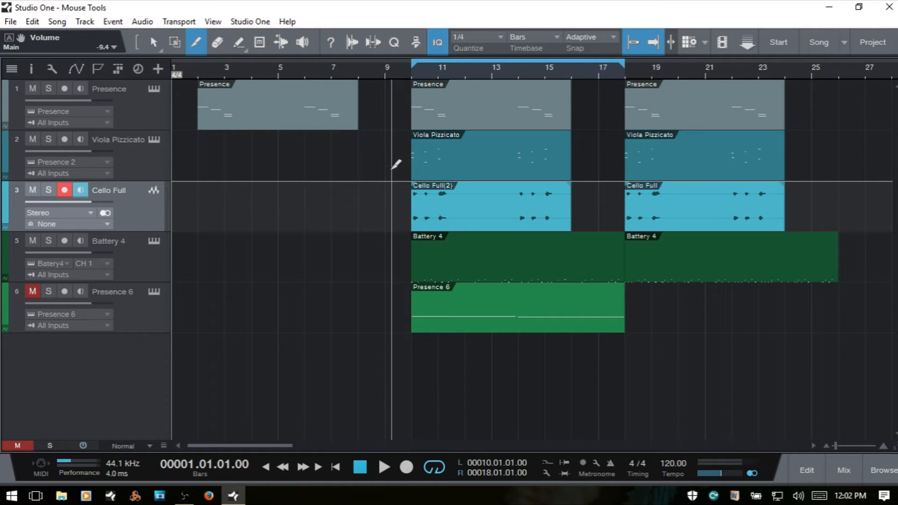
mouse_move(380, 163)
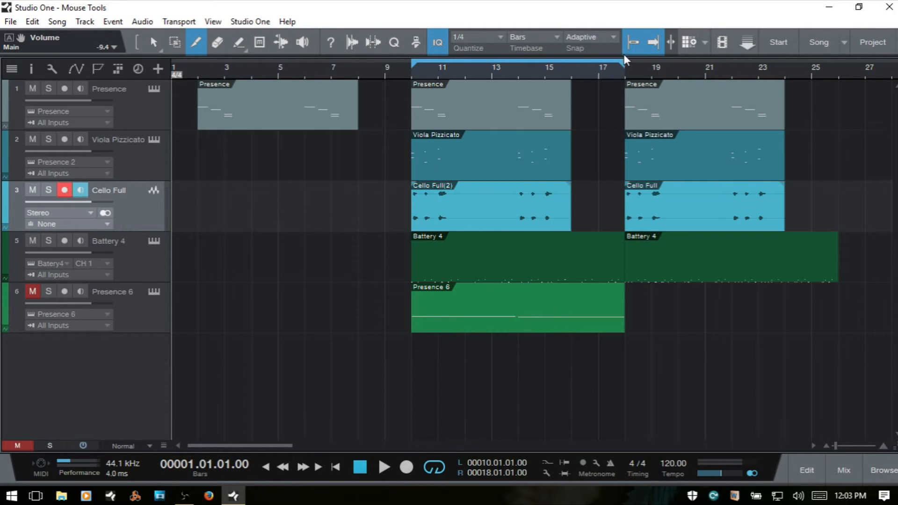
click(652, 42)
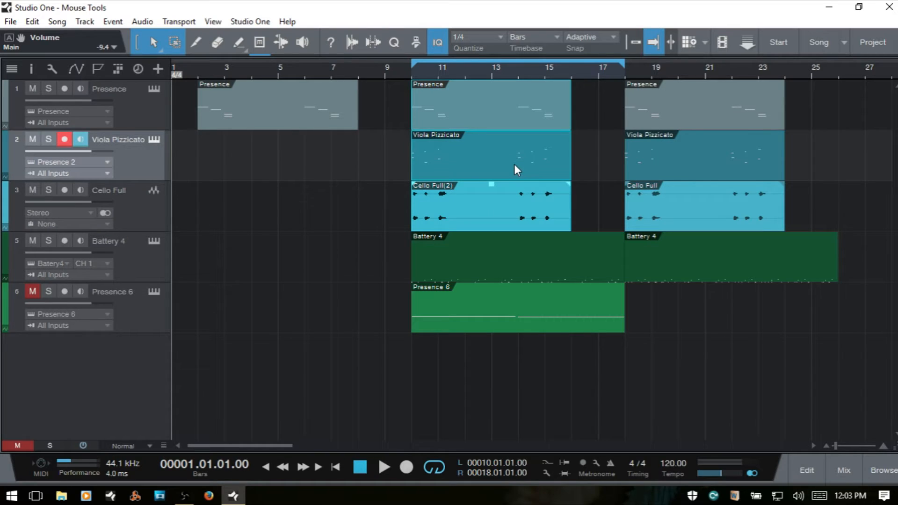
Place the song position at bar 13 in the timeline ruler
click(196, 42)
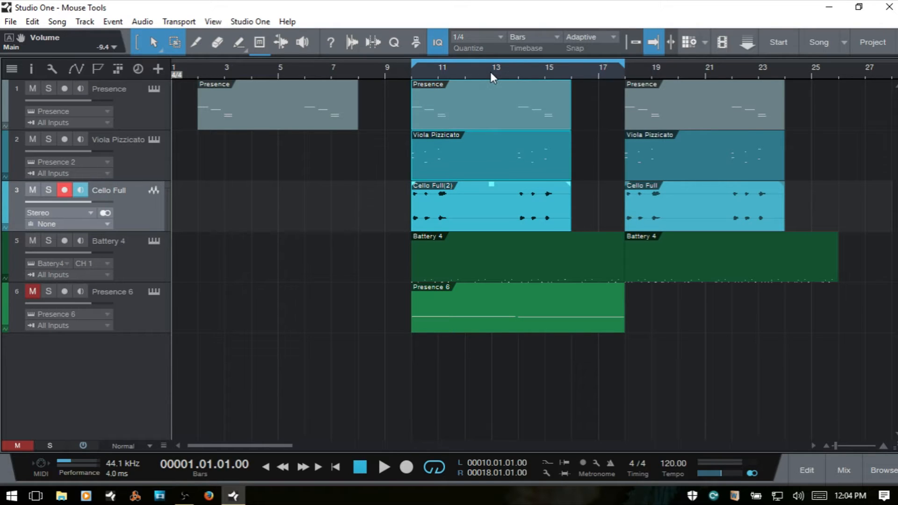
click(501, 67)
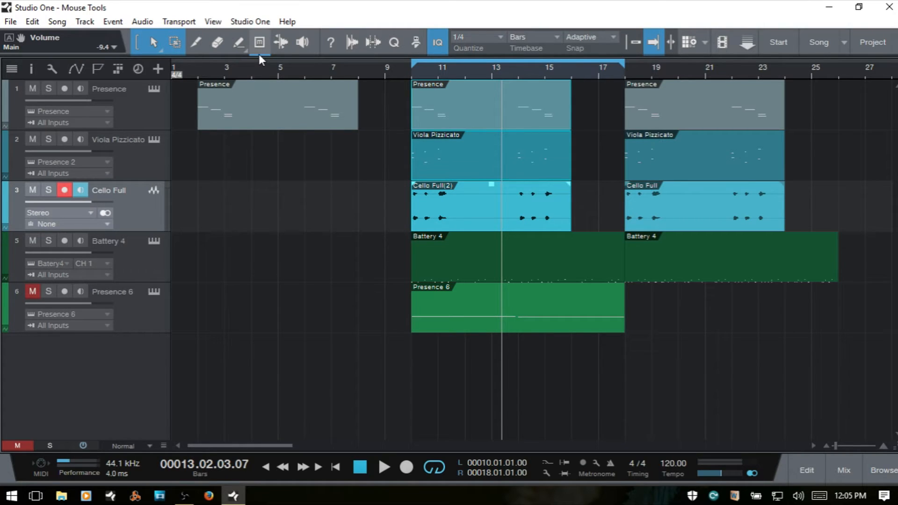
Activate the Split tool before selecting the Presence 6 event
click(195, 42)
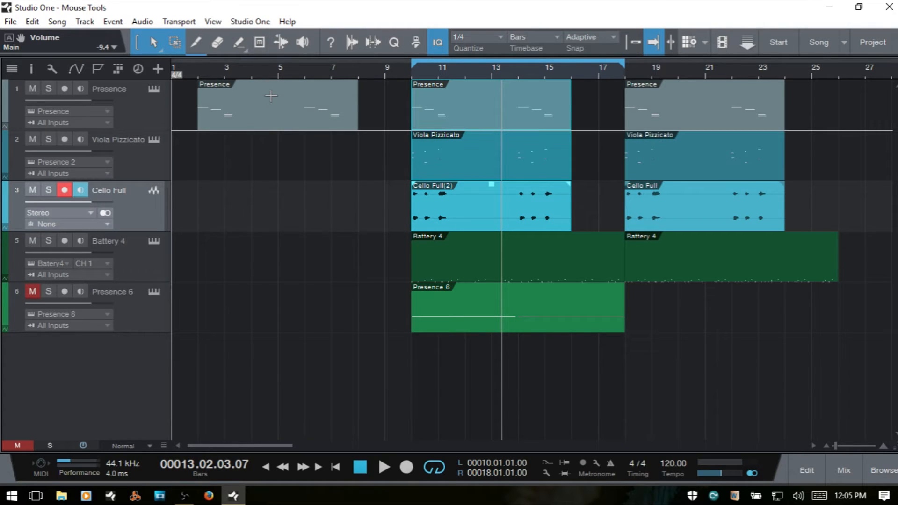
mouse_move(196, 42)
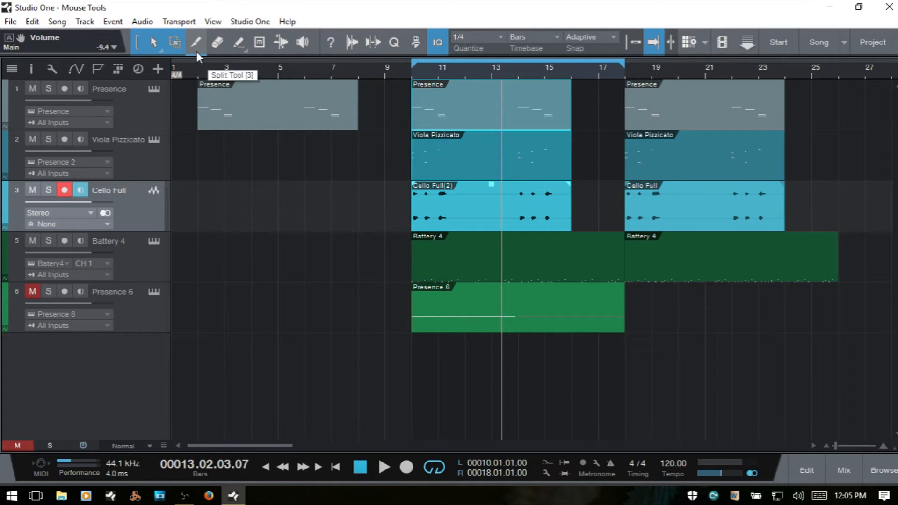
mouse_move(179, 118)
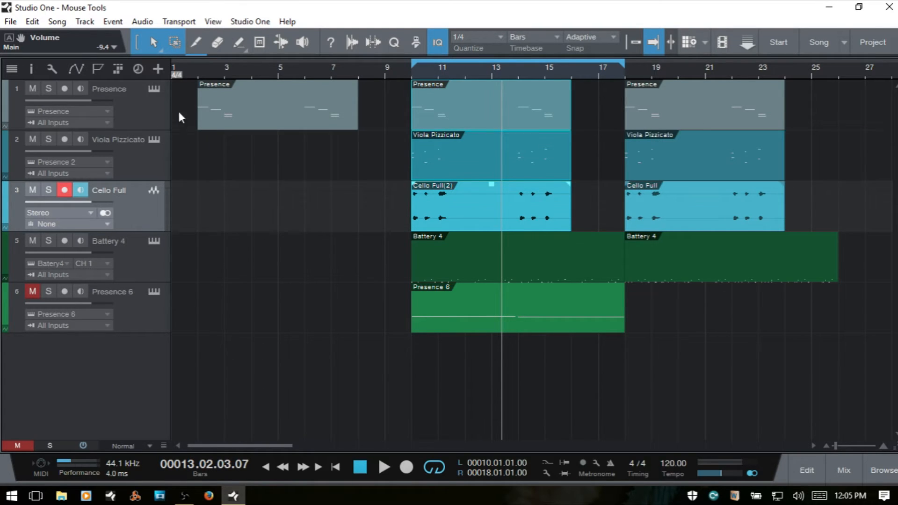
mouse_move(477, 226)
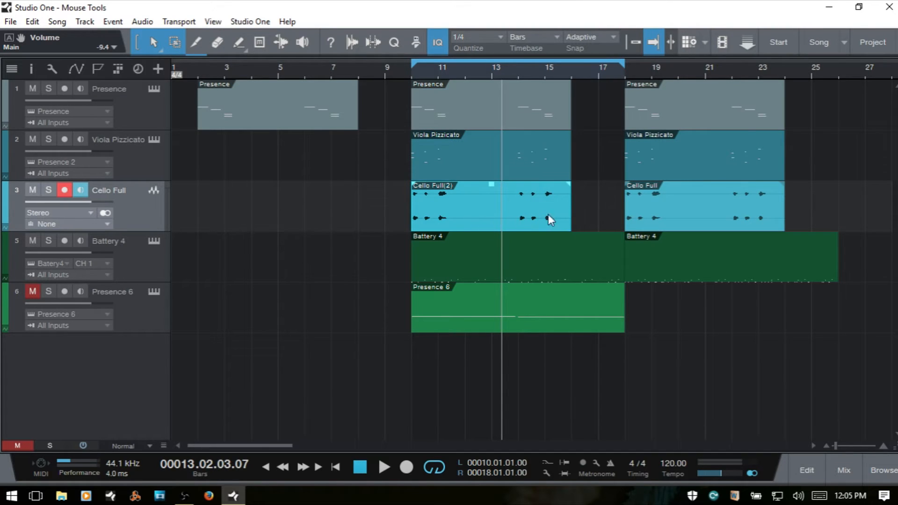
mouse_move(527, 220)
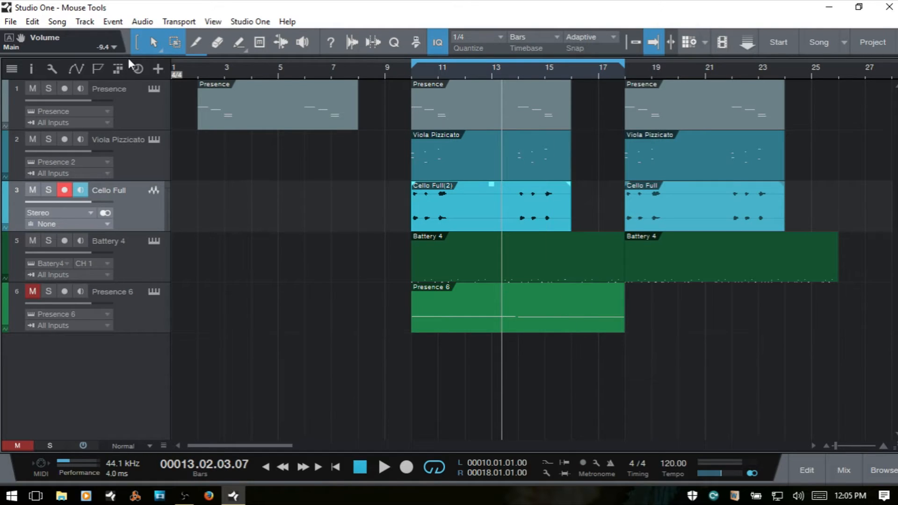
mouse_move(222, 62)
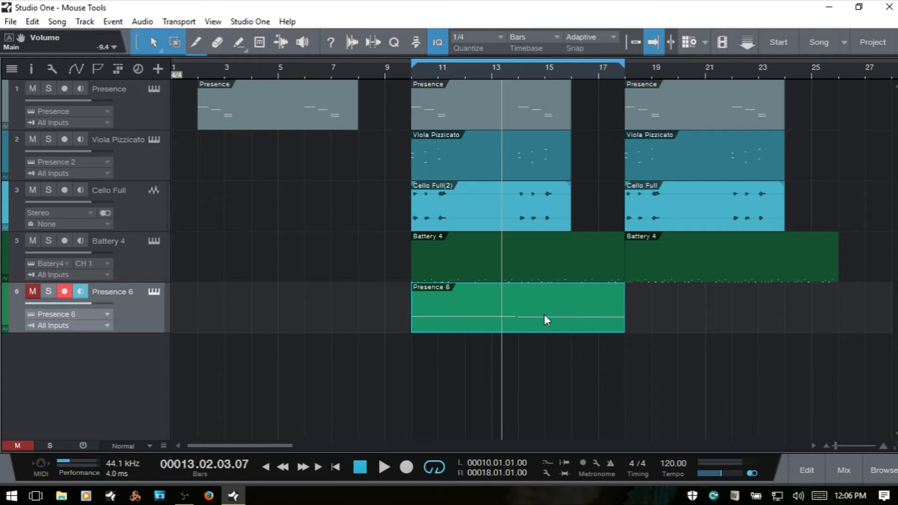
mouse_move(560, 320)
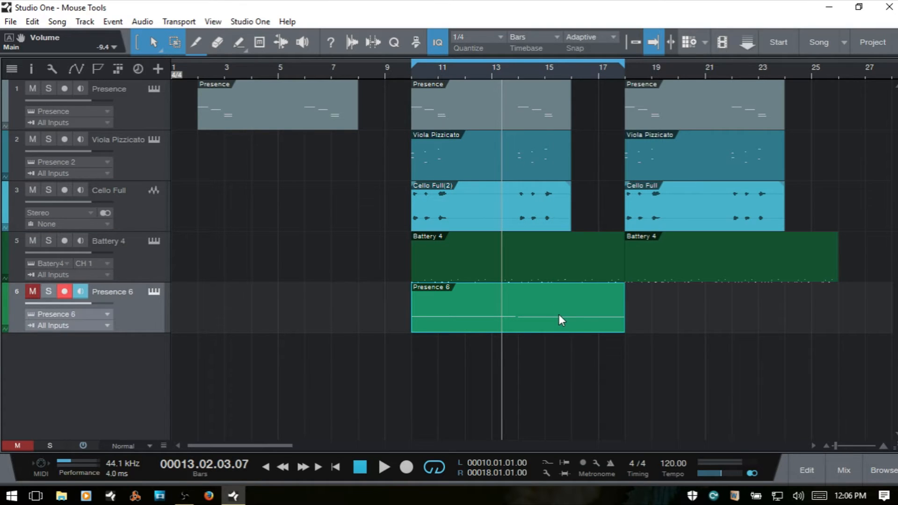
click(196, 42)
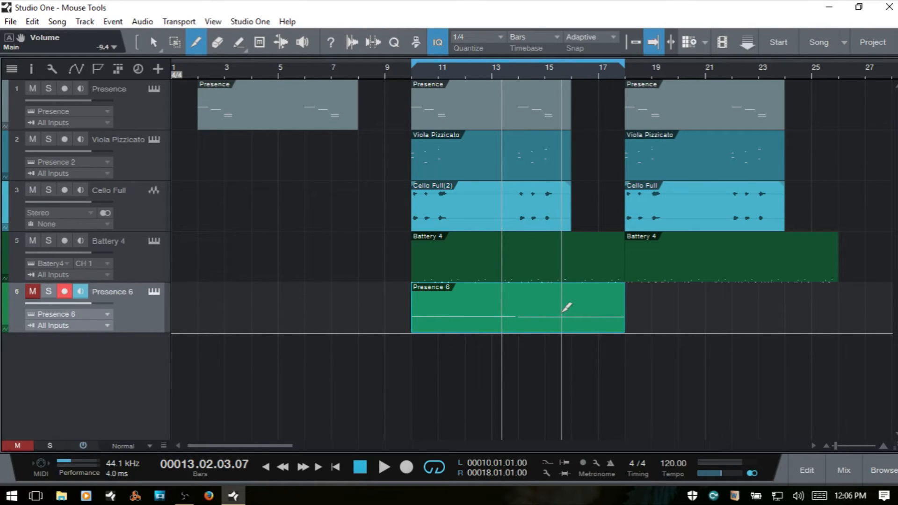
mouse_move(424, 318)
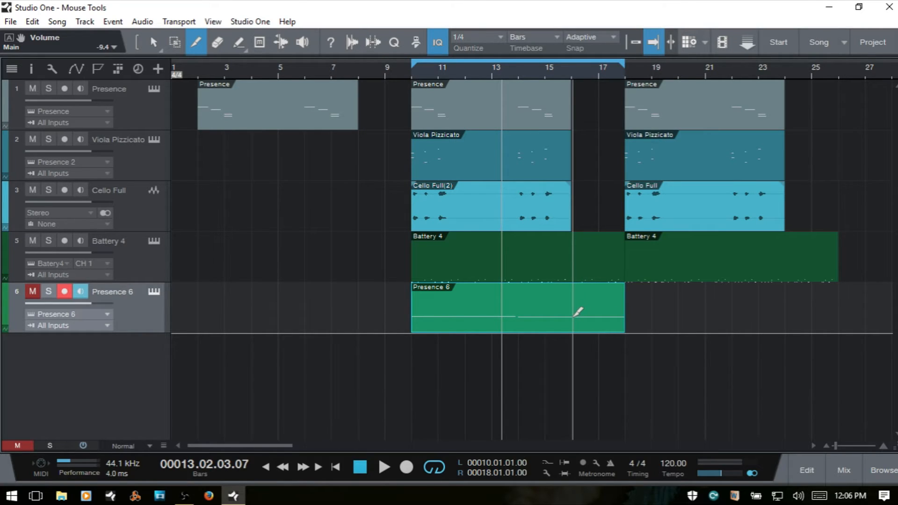
click(578, 312)
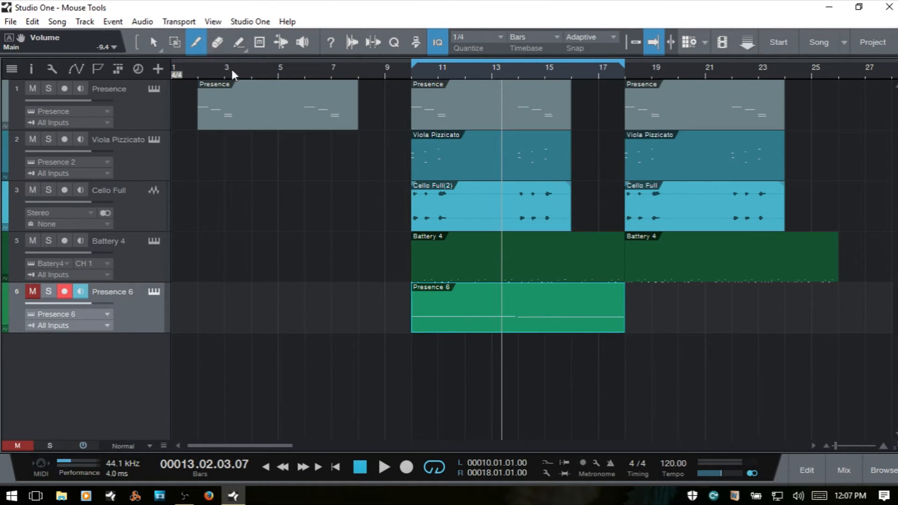
Activate the Eraser tool to delete the Presence and Battery 4 events at bar 19
click(259, 42)
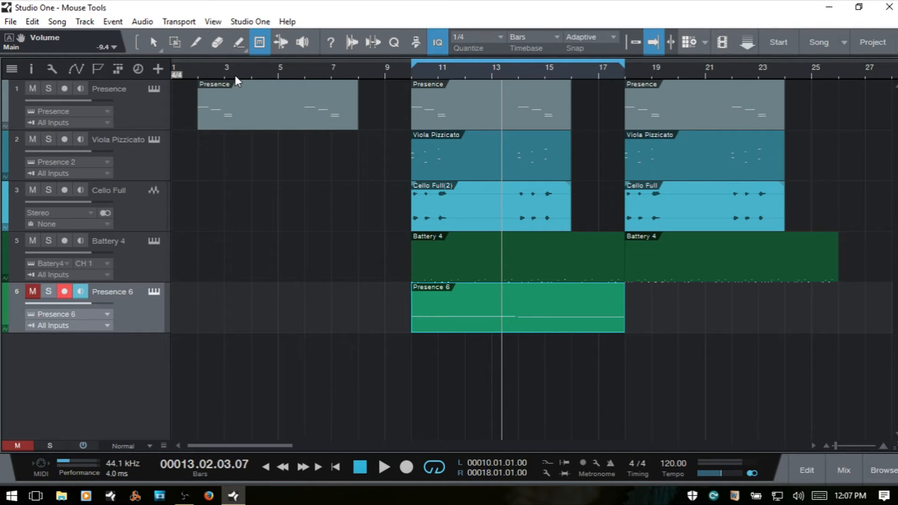
click(217, 42)
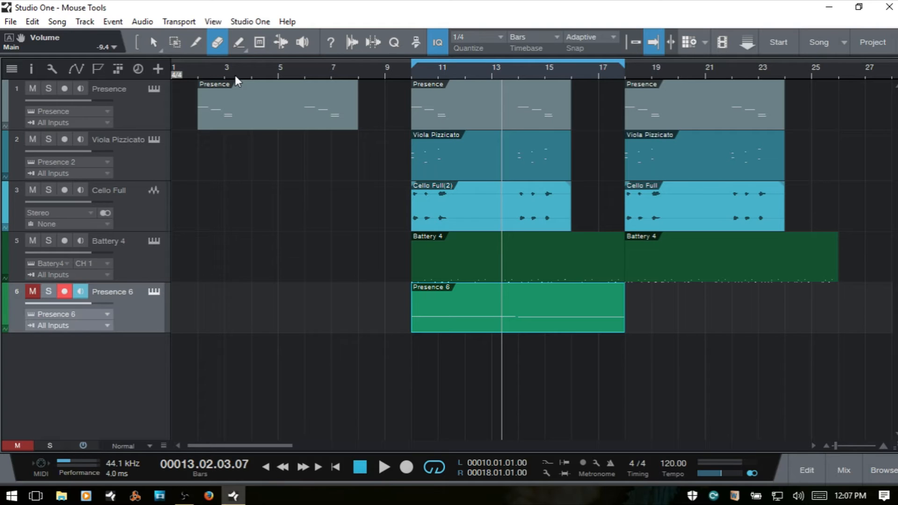
click(153, 42)
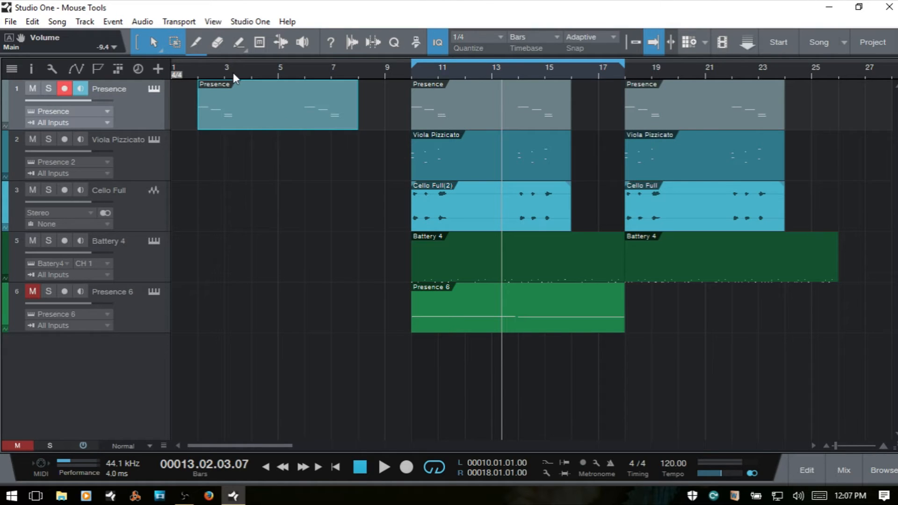
mouse_move(217, 42)
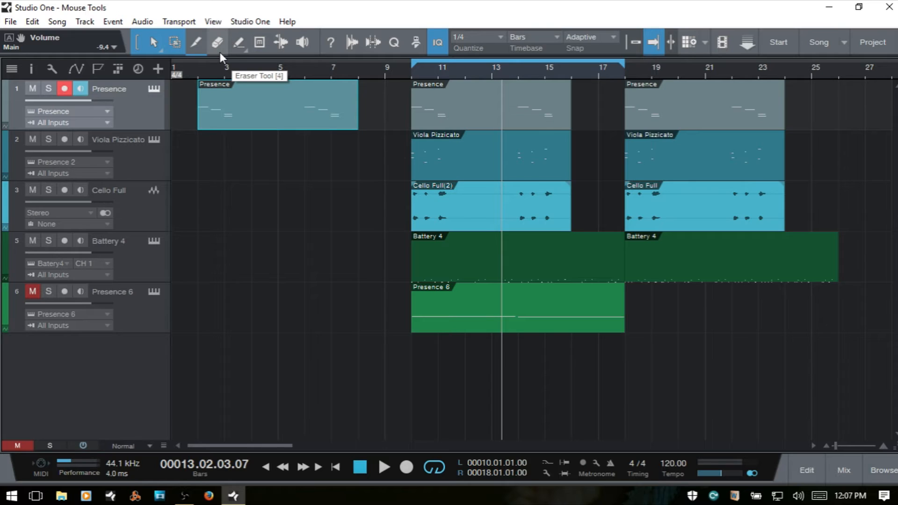
mouse_move(220, 57)
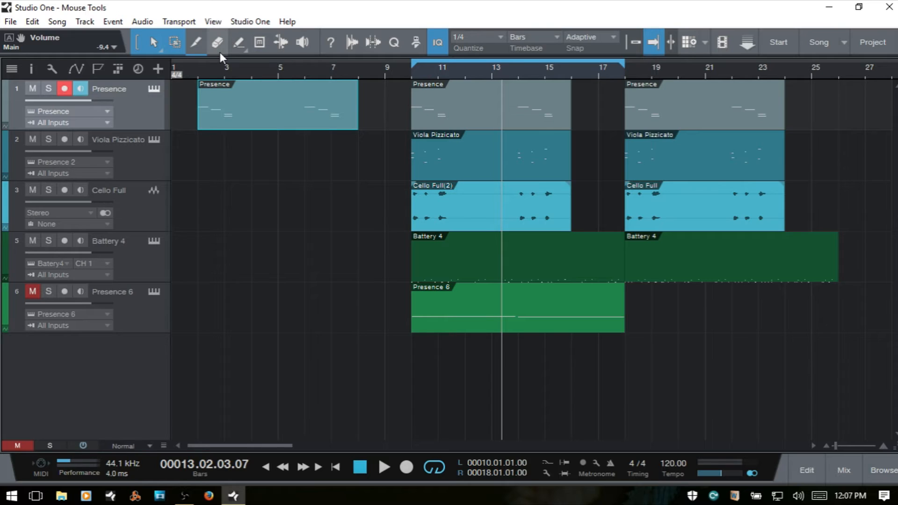
click(217, 42)
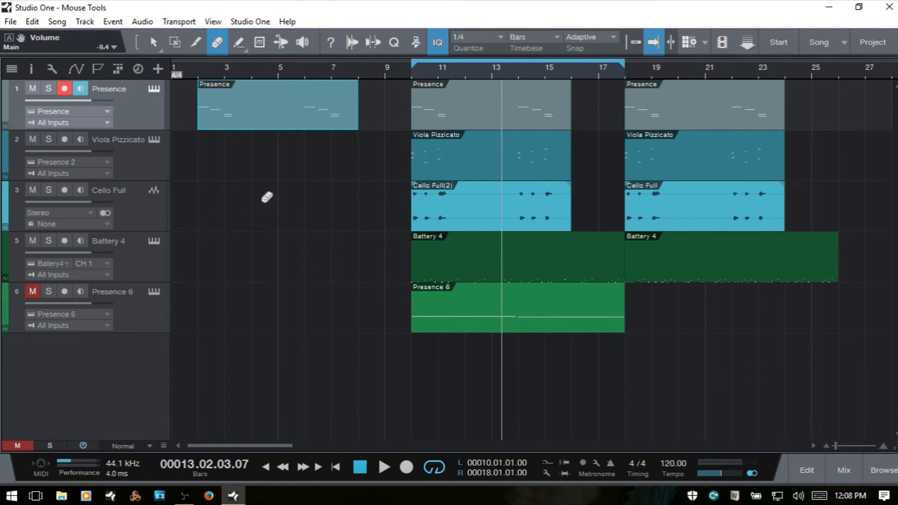
mouse_move(712, 97)
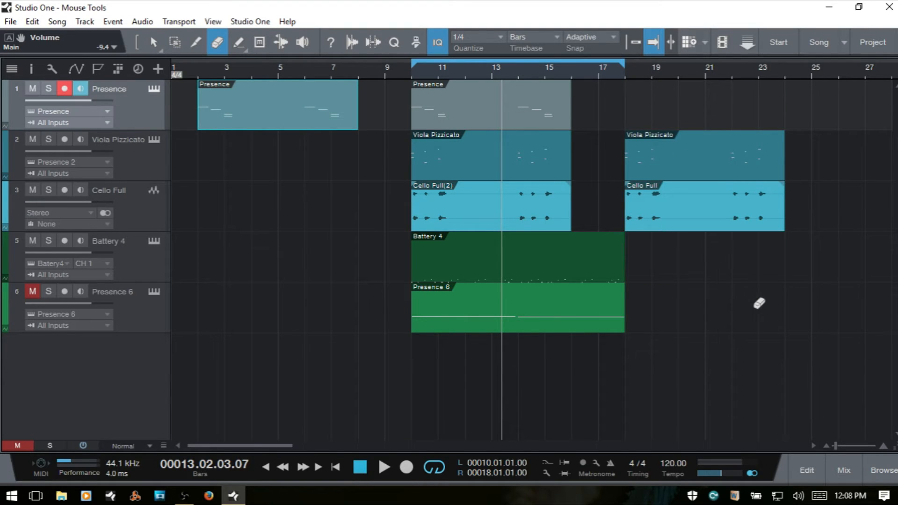
mouse_move(761, 315)
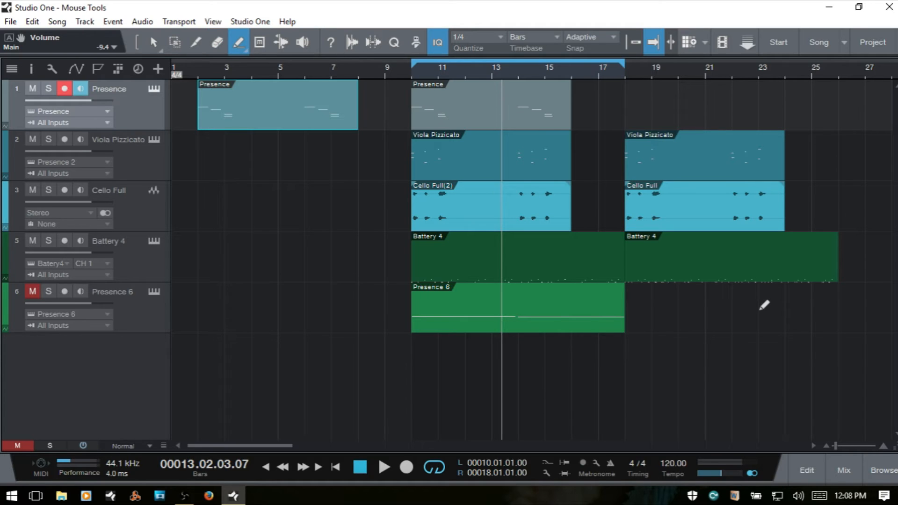
mouse_move(246, 73)
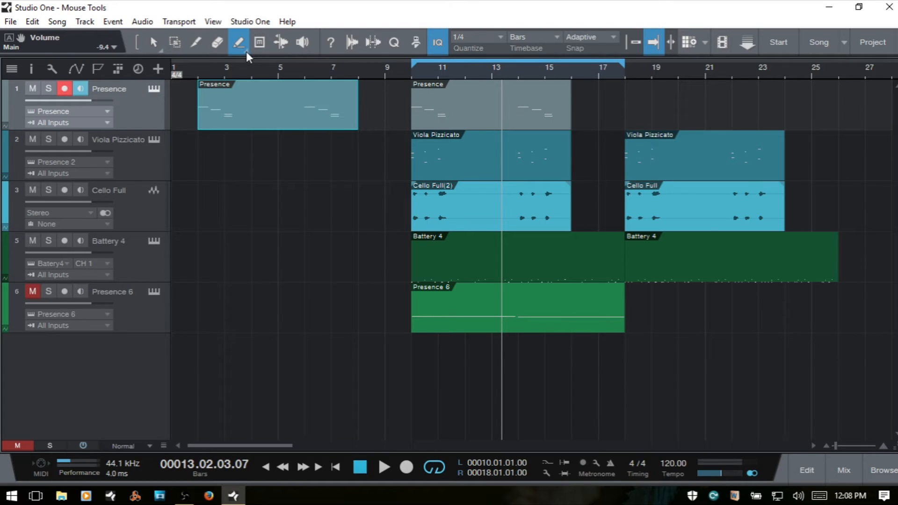
Cycle the Paint tool's drawing shape and return it to Freehand
click(239, 42)
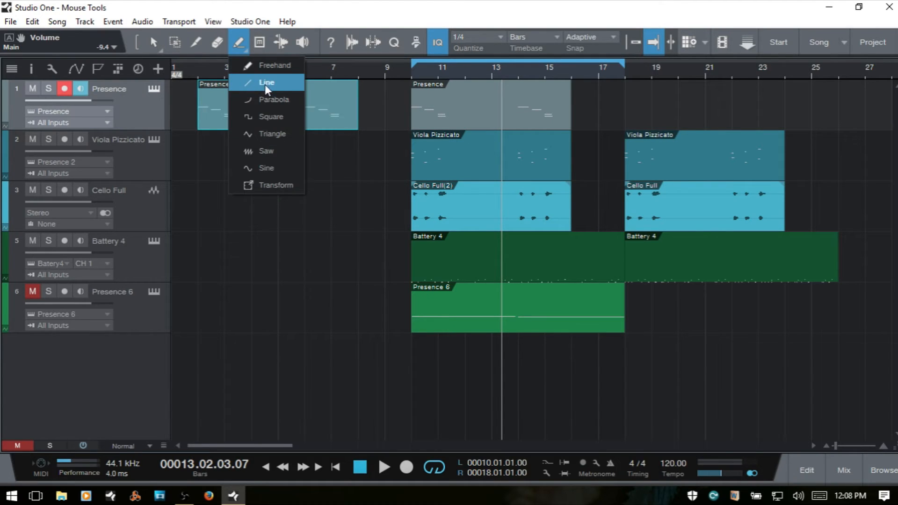
mouse_move(247, 65)
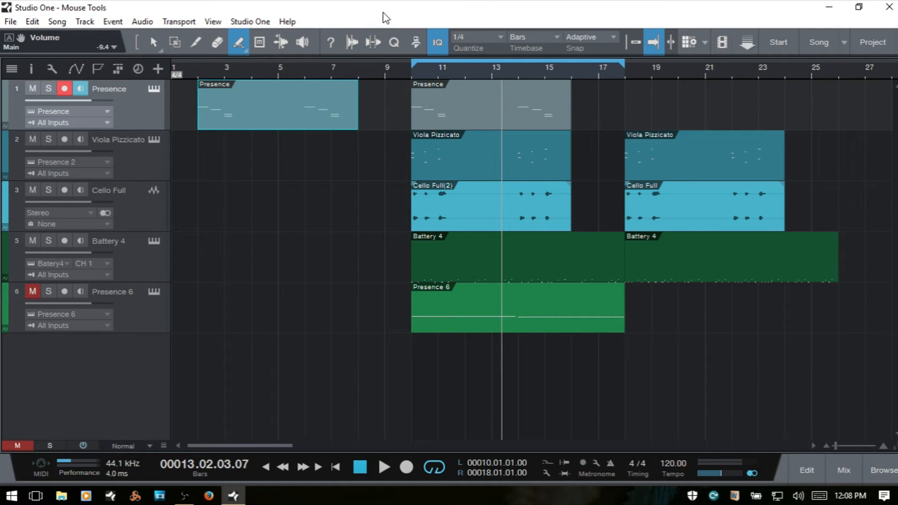
click(238, 42)
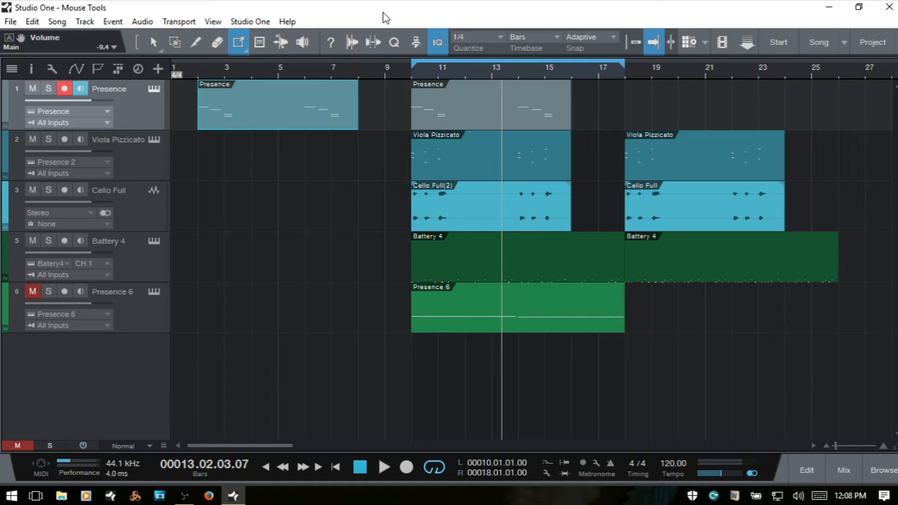
click(236, 42)
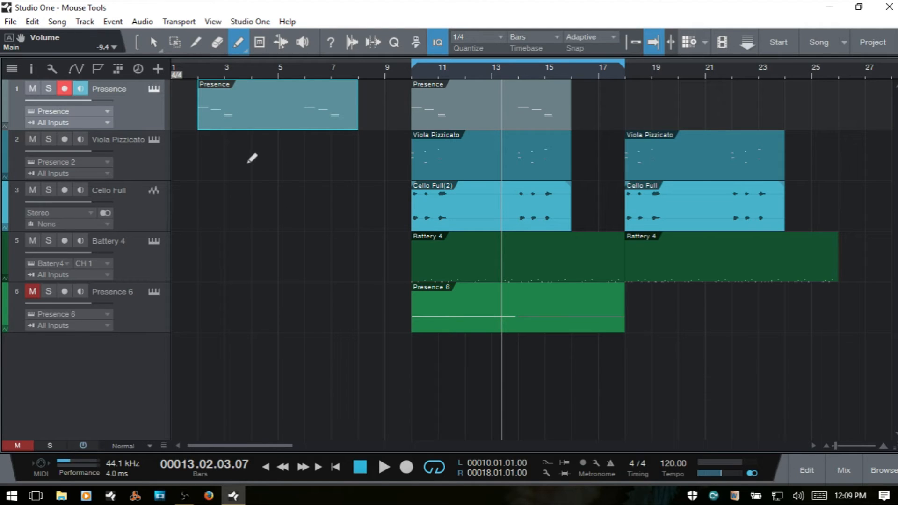
mouse_move(243, 159)
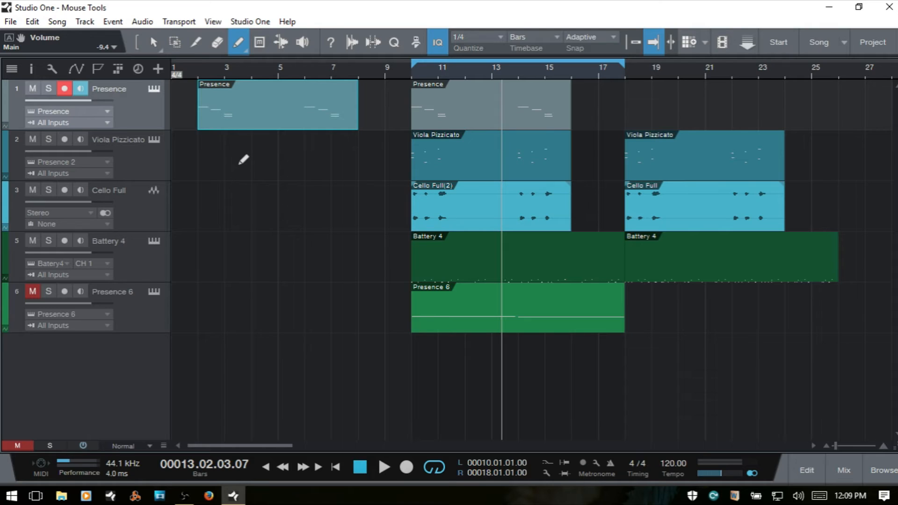
mouse_move(240, 161)
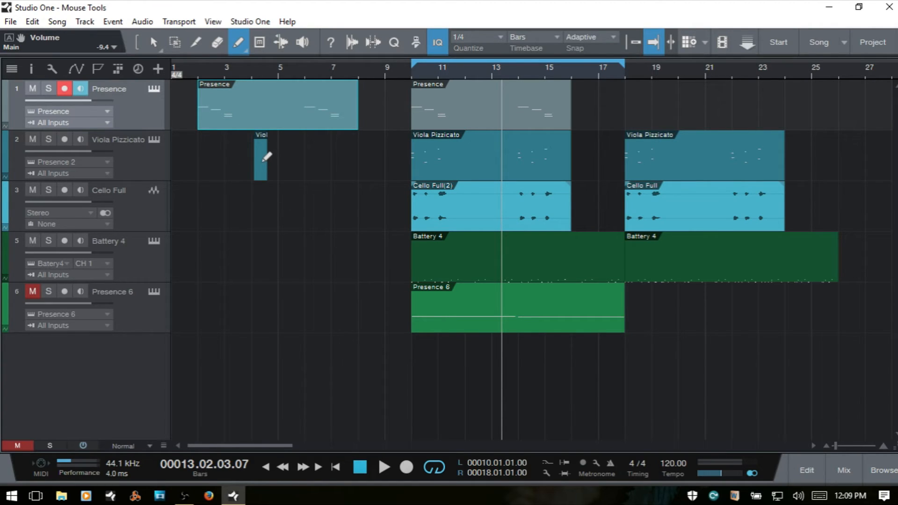
mouse_move(264, 211)
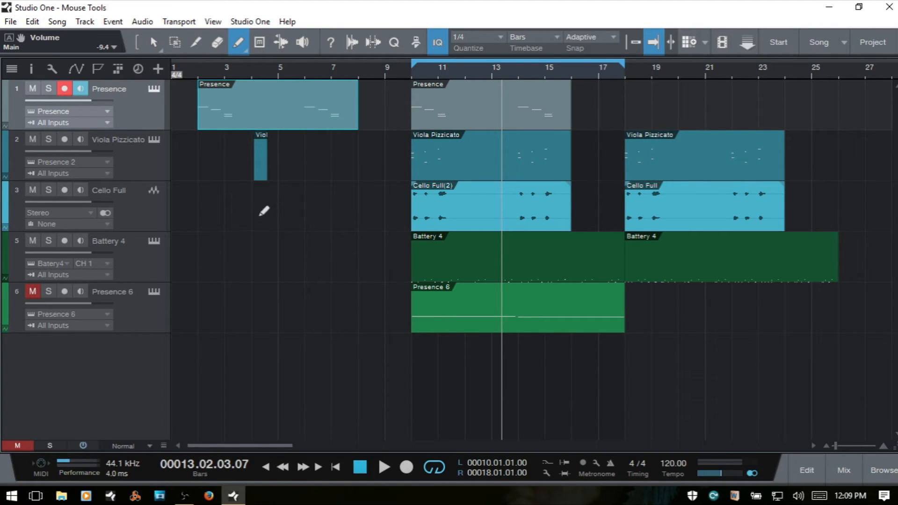
drag(256, 192, 269, 229)
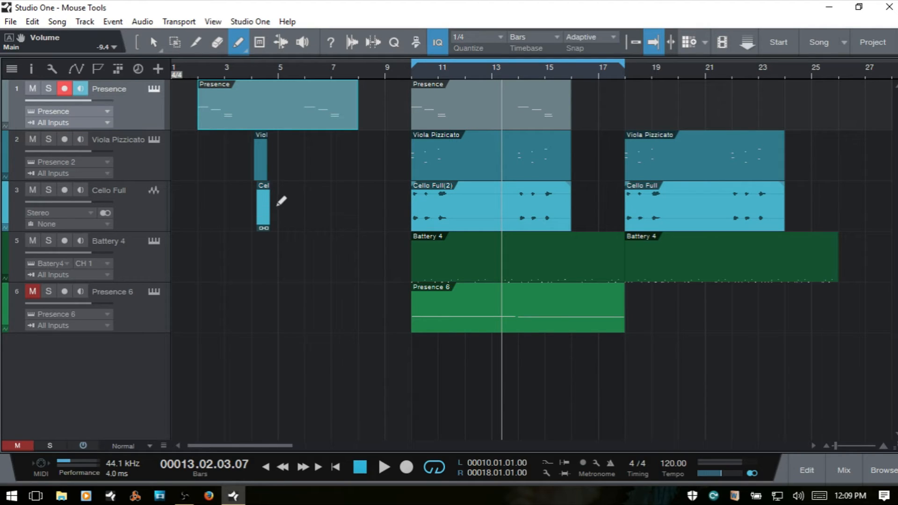
mouse_move(234, 259)
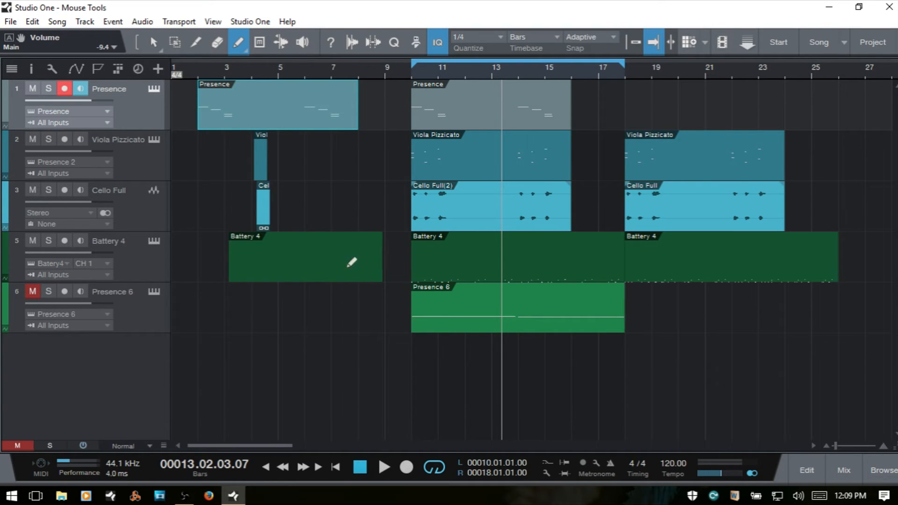
click(216, 43)
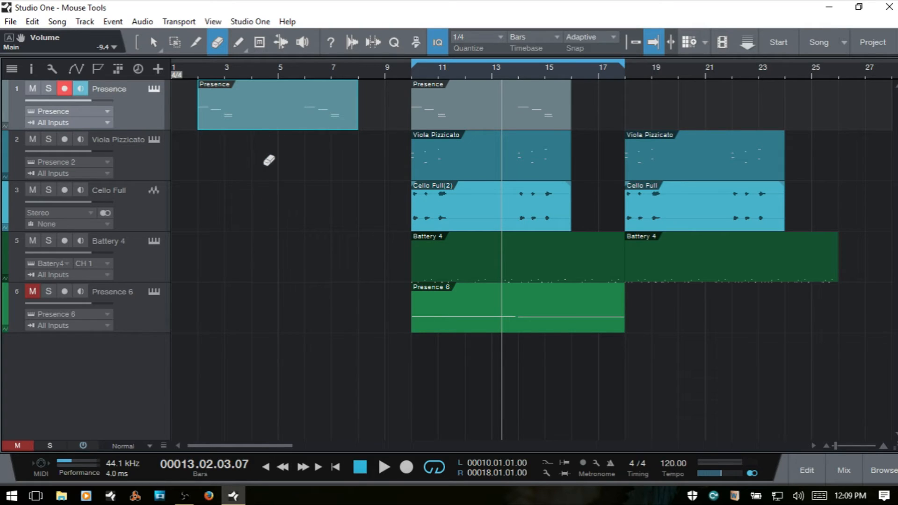
click(239, 42)
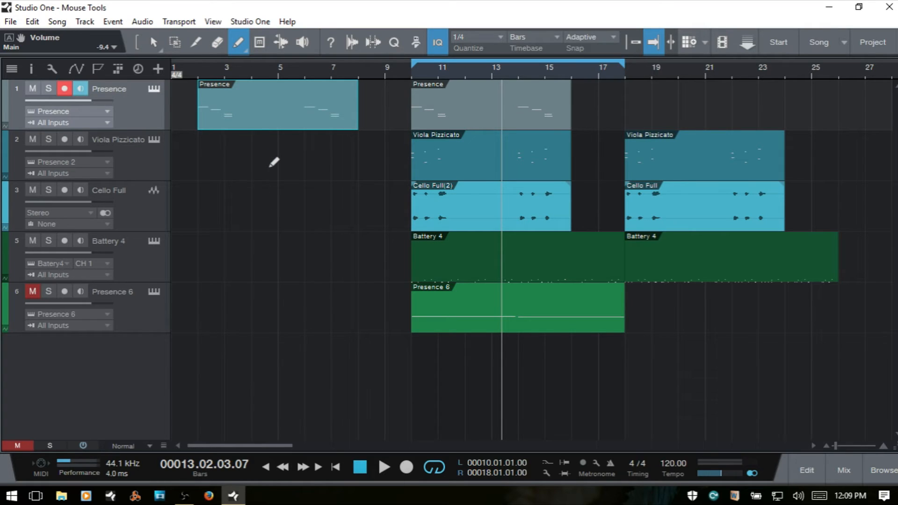
Set the Paint tool shape to Sine from the arrangement's right-click tool menu
right_click(274, 162)
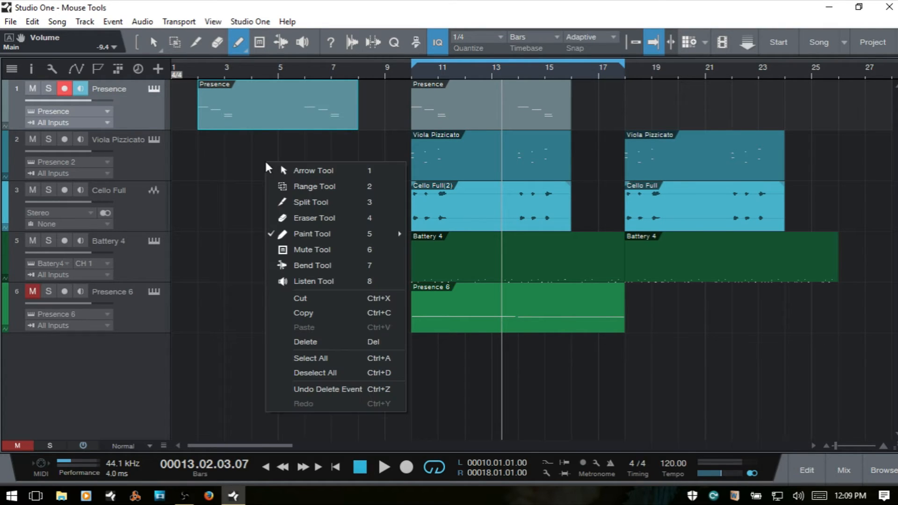
mouse_move(312, 234)
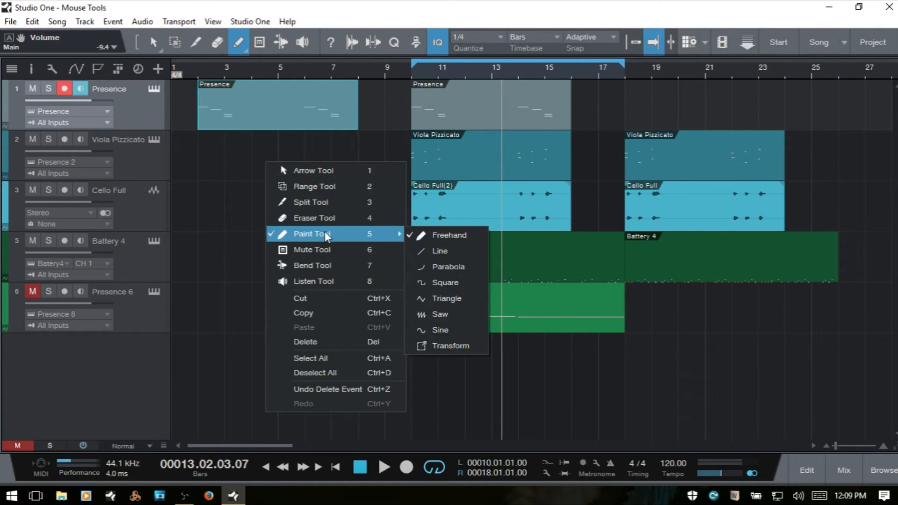
mouse_move(447, 330)
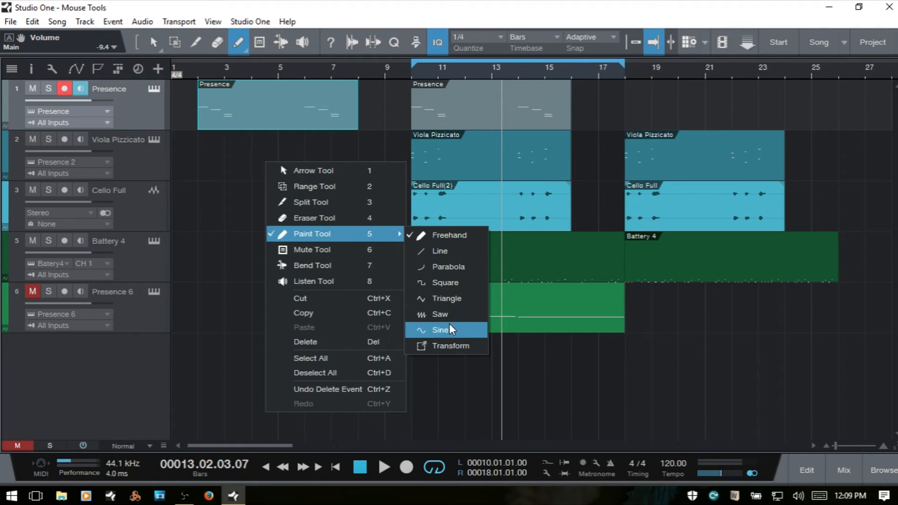
click(440, 330)
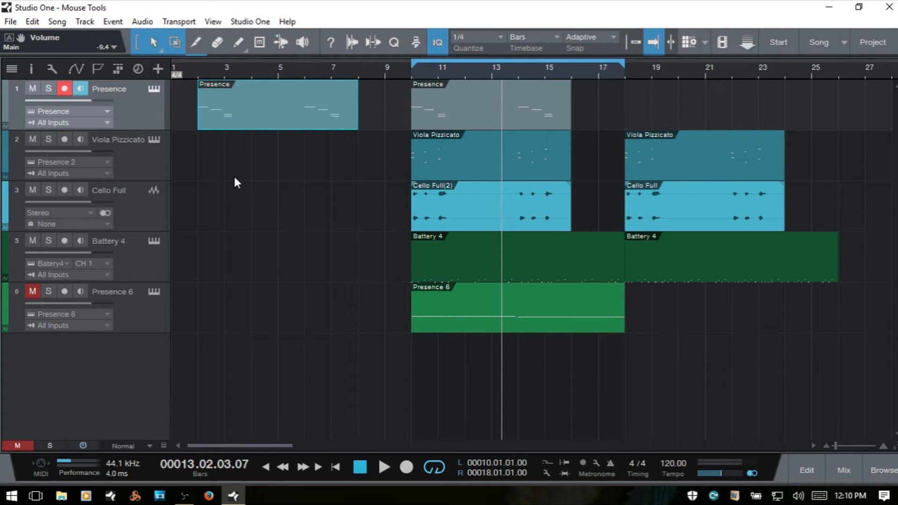
Activate the Mute tool and unmute the briefly muted events at bars 10–25
click(260, 42)
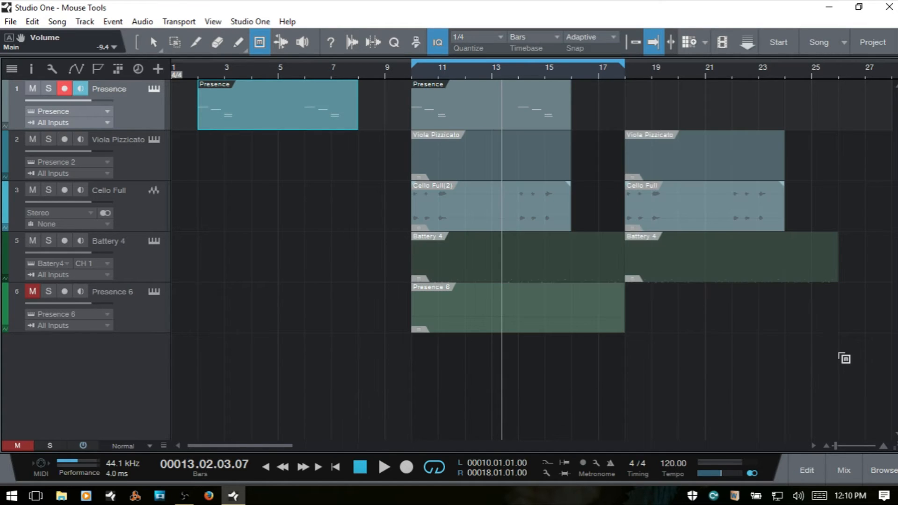
mouse_move(735, 329)
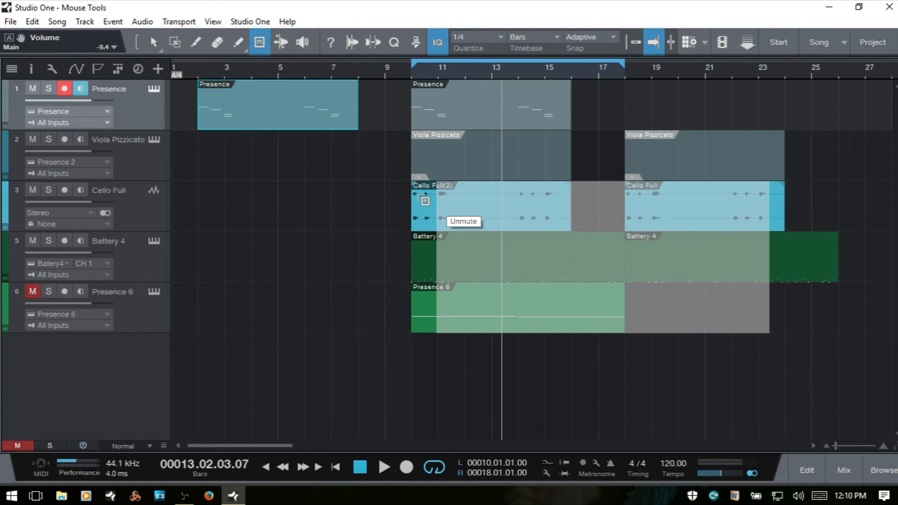
click(424, 200)
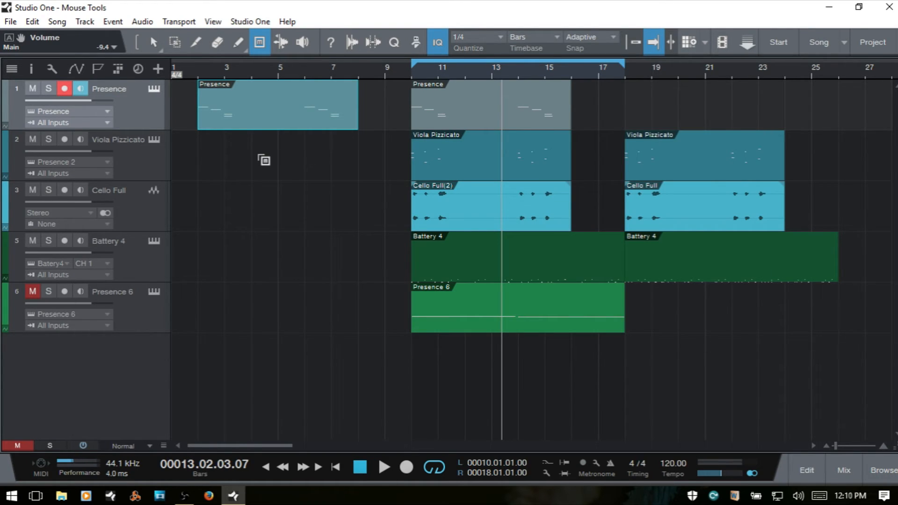
Activate the Bend tool for the Cello Full track
click(280, 42)
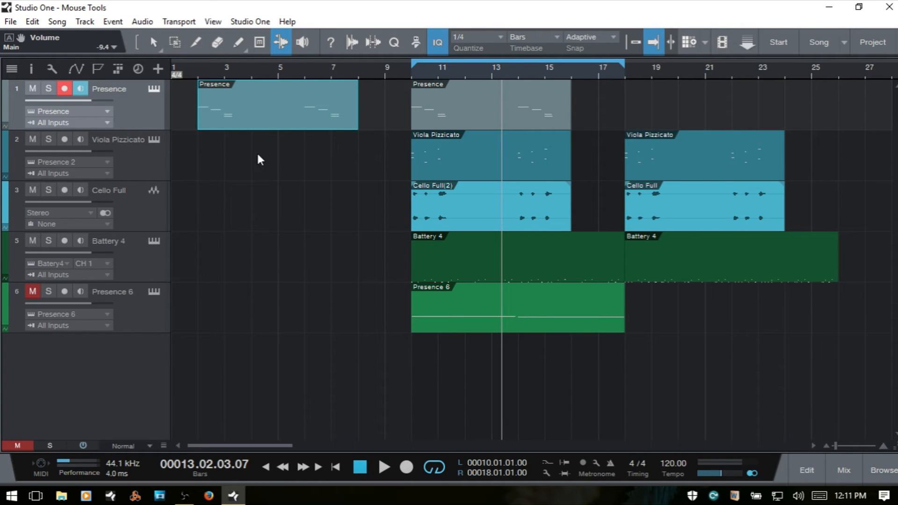
mouse_move(779, 74)
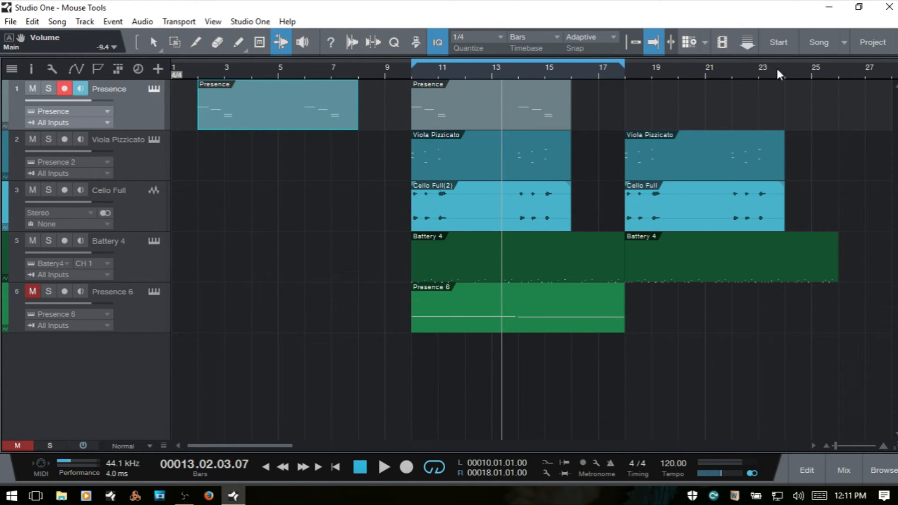
mouse_move(361, 221)
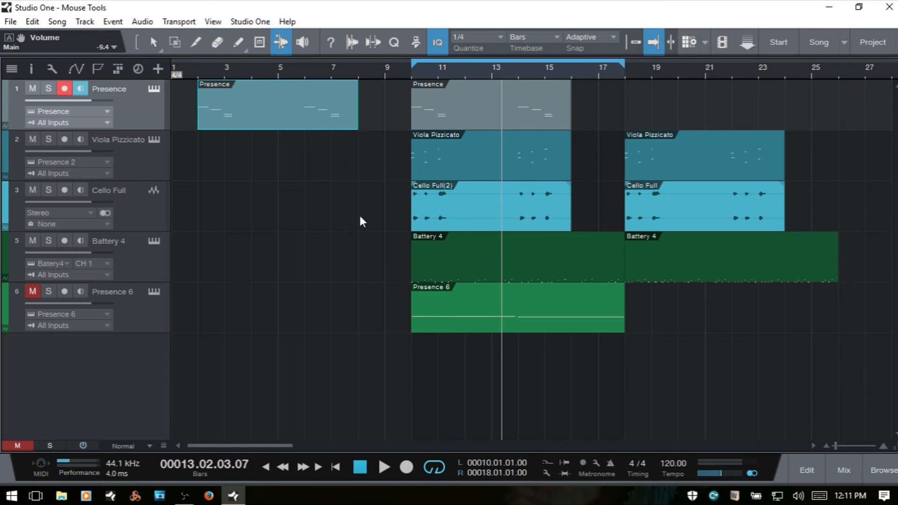
mouse_move(699, 159)
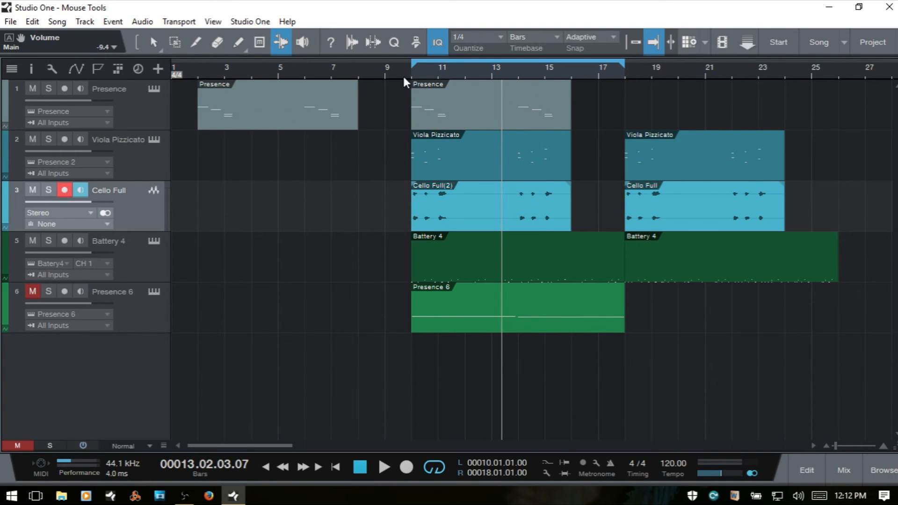
mouse_move(374, 44)
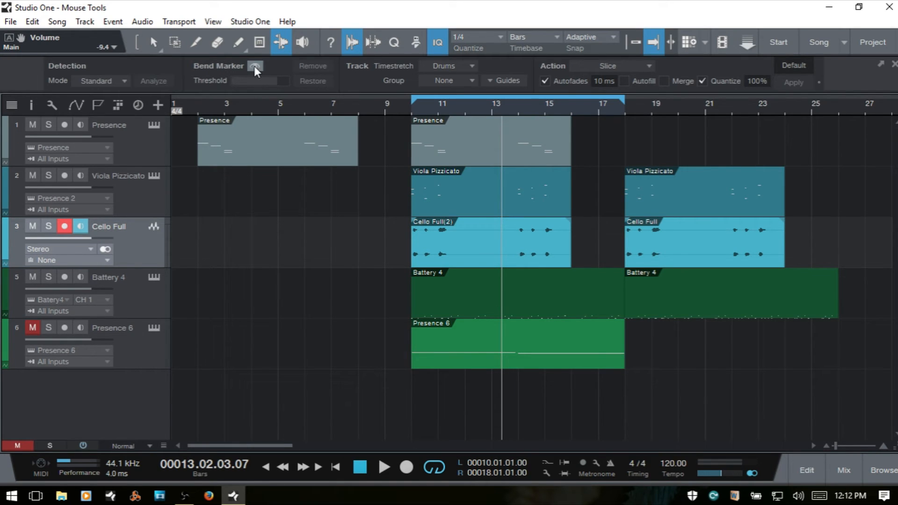
Enable bend marker visibility and reopen the Cello Full(2) event's options to turn its markers on
click(256, 66)
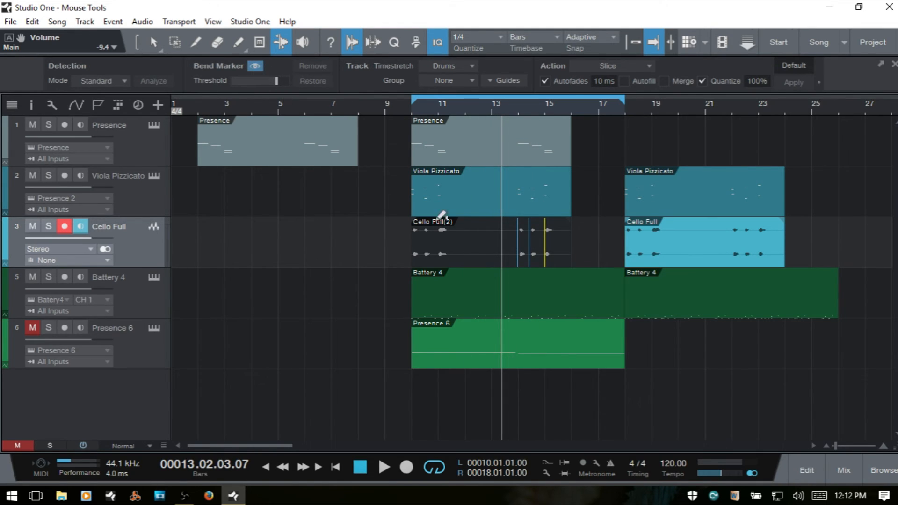
click(153, 42)
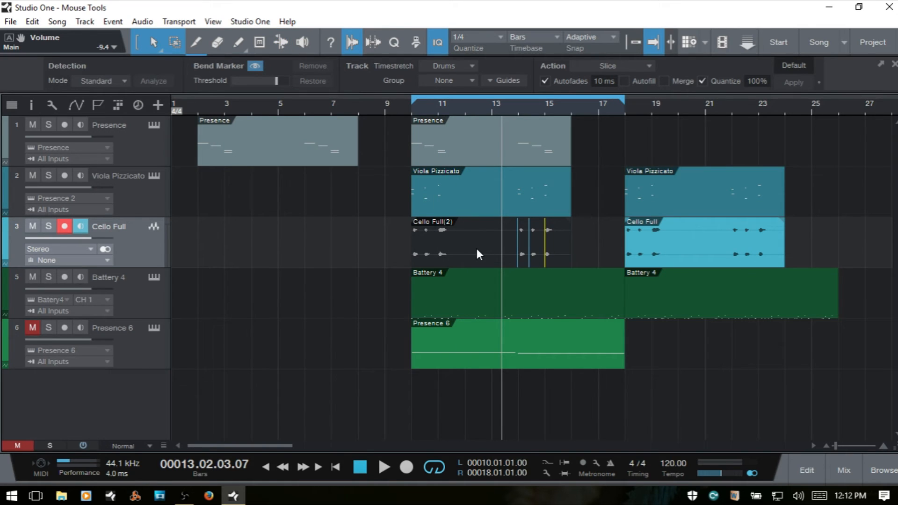
right_click(477, 254)
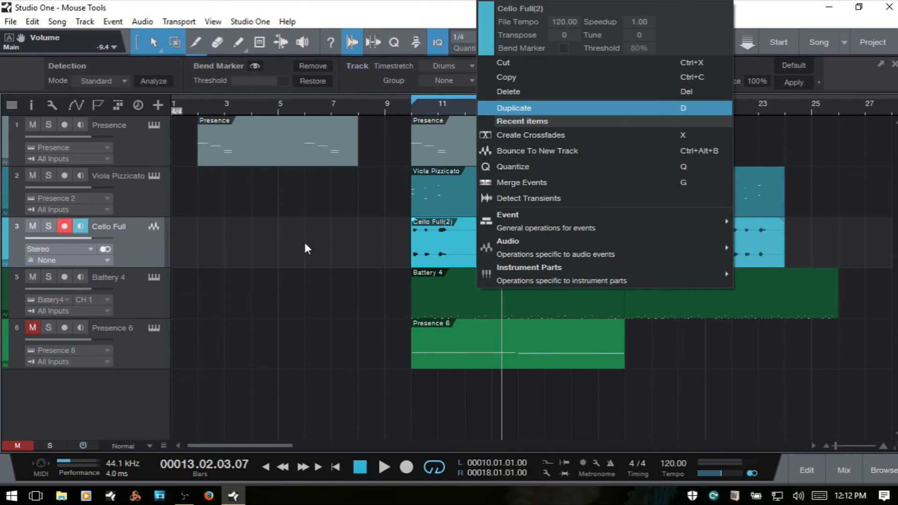
click(513, 108)
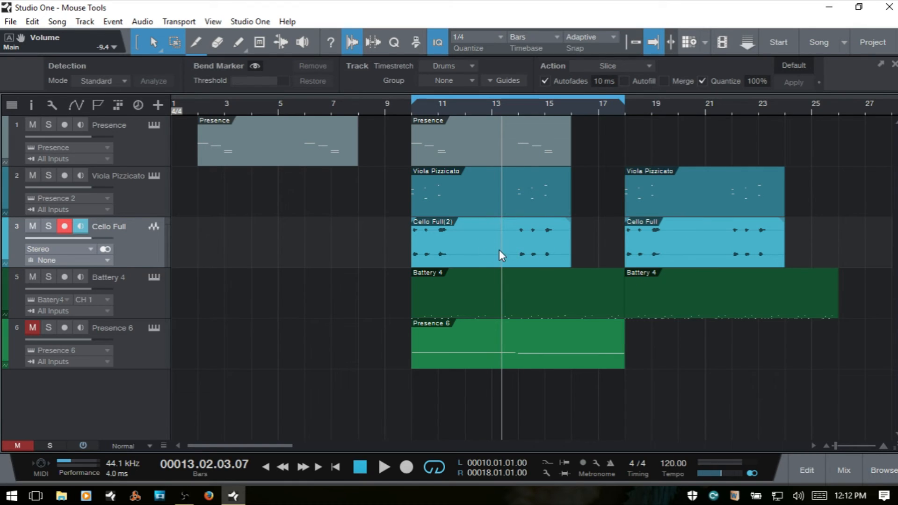
mouse_move(483, 262)
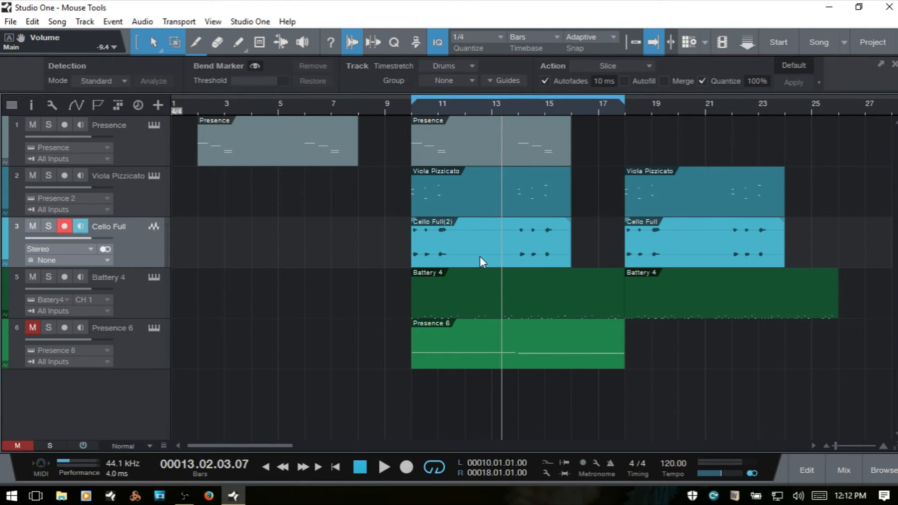
right_click(481, 241)
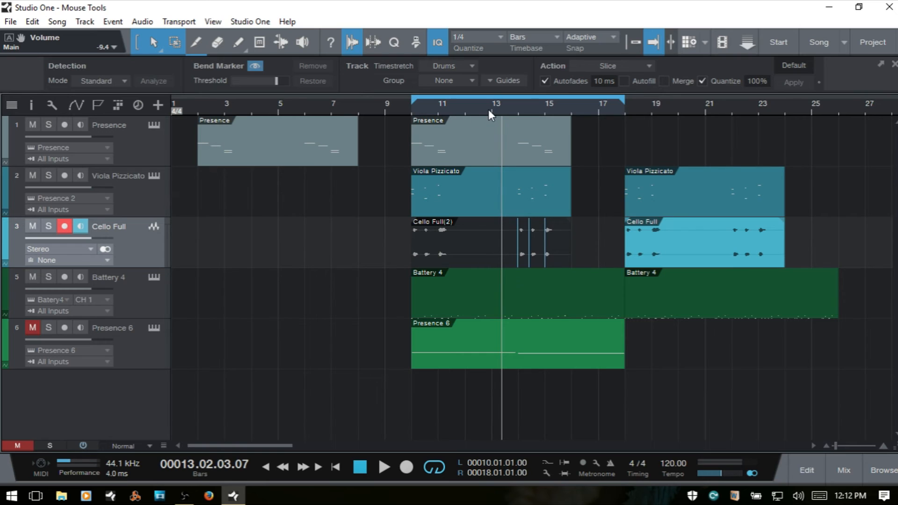
Solo Cello Full and zoom to bars 11–16 showing its three bend markers near bars 14–15
click(383, 467)
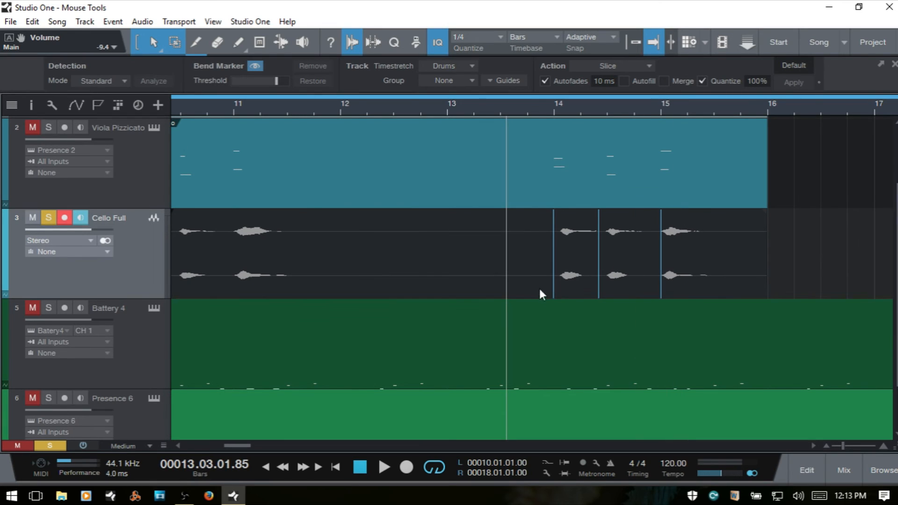
mouse_move(594, 277)
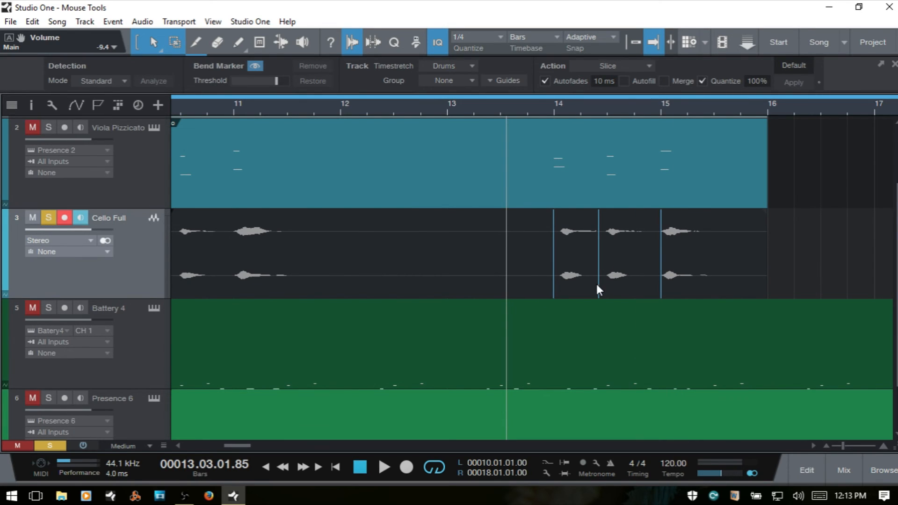
click(280, 42)
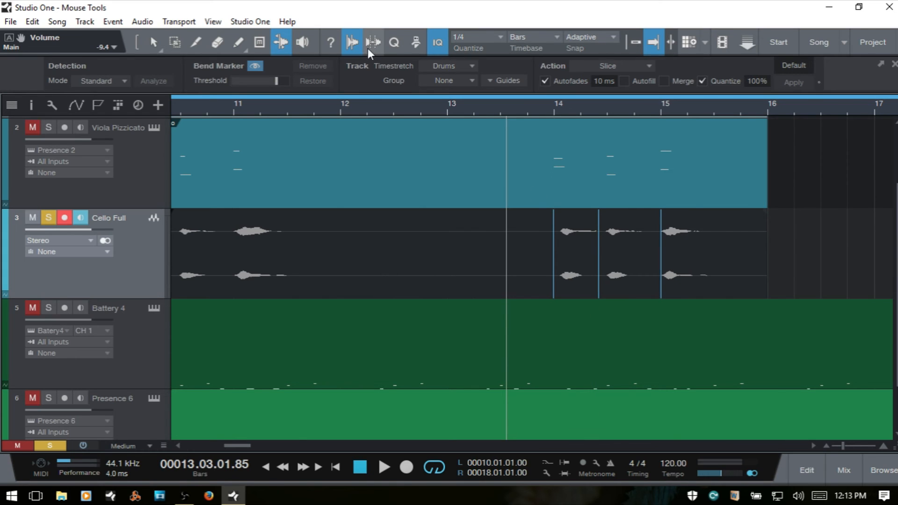
mouse_move(351, 42)
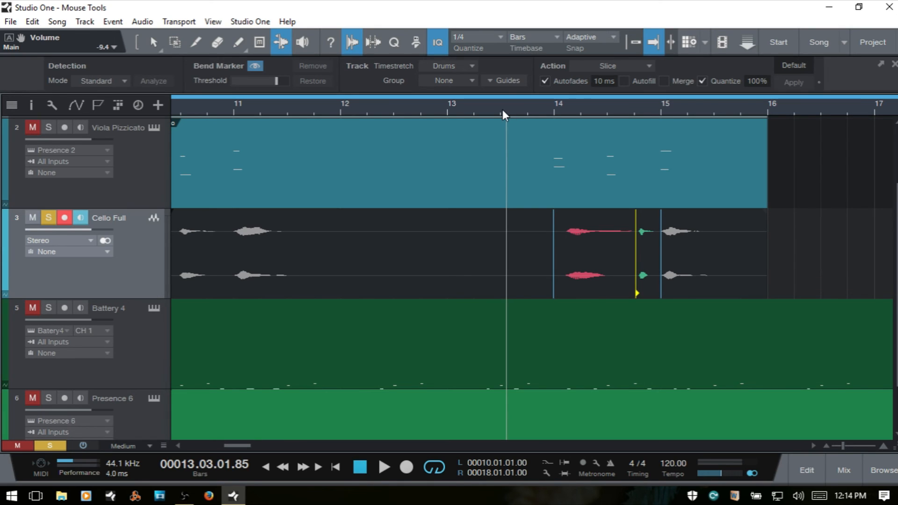
Play from bar 13 twice to hear the stretched cello note and then the restored original
click(384, 466)
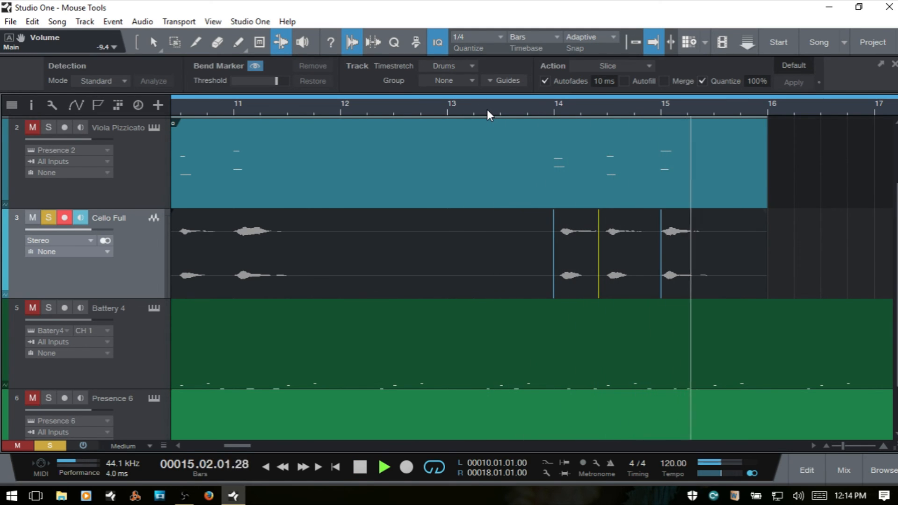
click(384, 467)
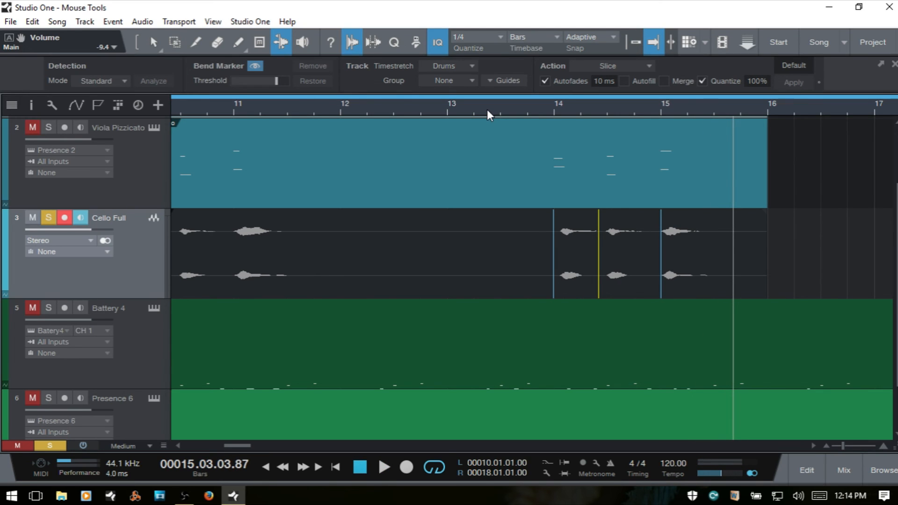
mouse_move(535, 202)
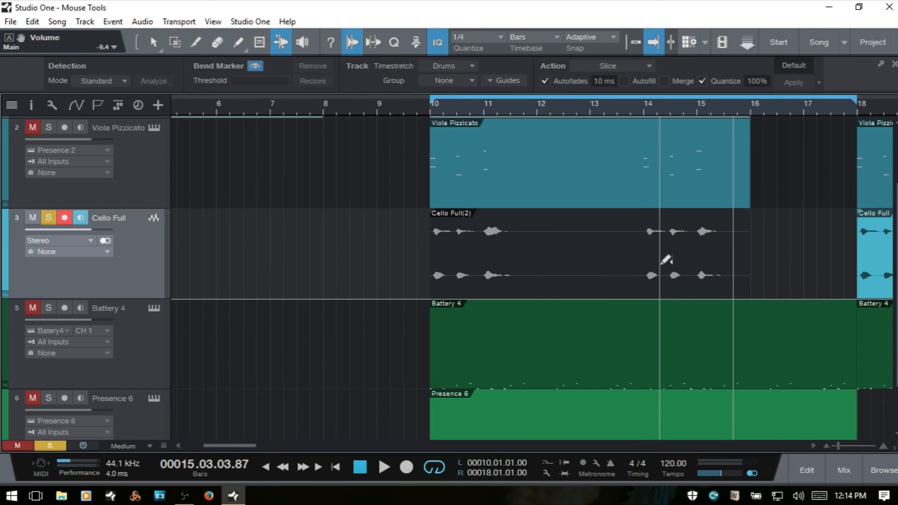
scroll(down, 3)
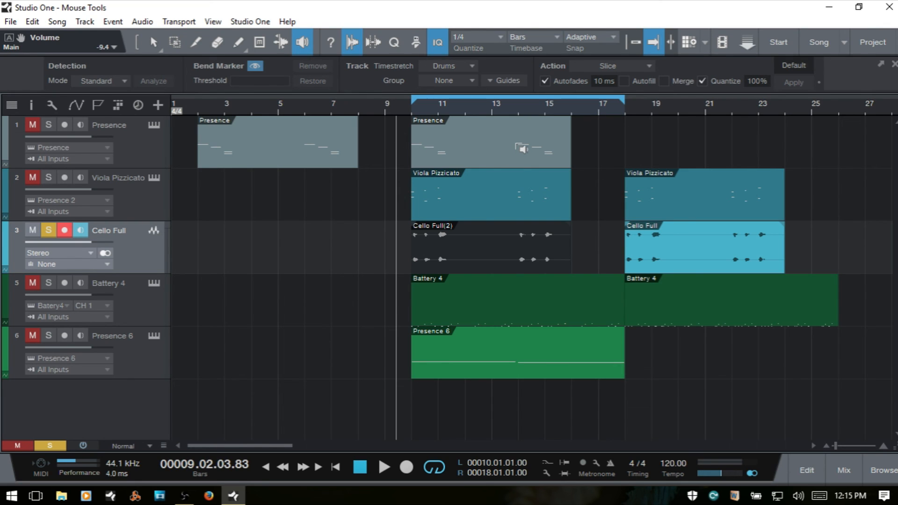
mouse_move(513, 149)
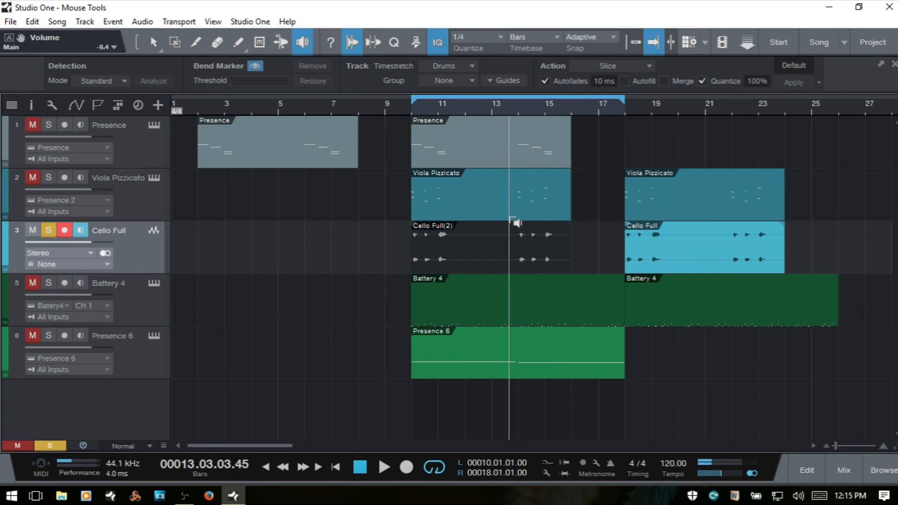
Audition Cello Full(2) with the Listen tool, then unsolo and play the arrangement from around bar 10
click(384, 467)
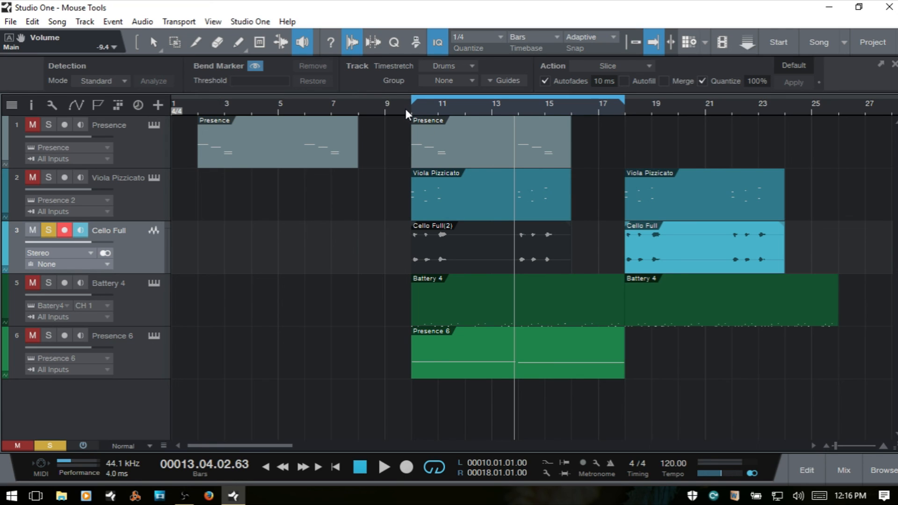
click(381, 470)
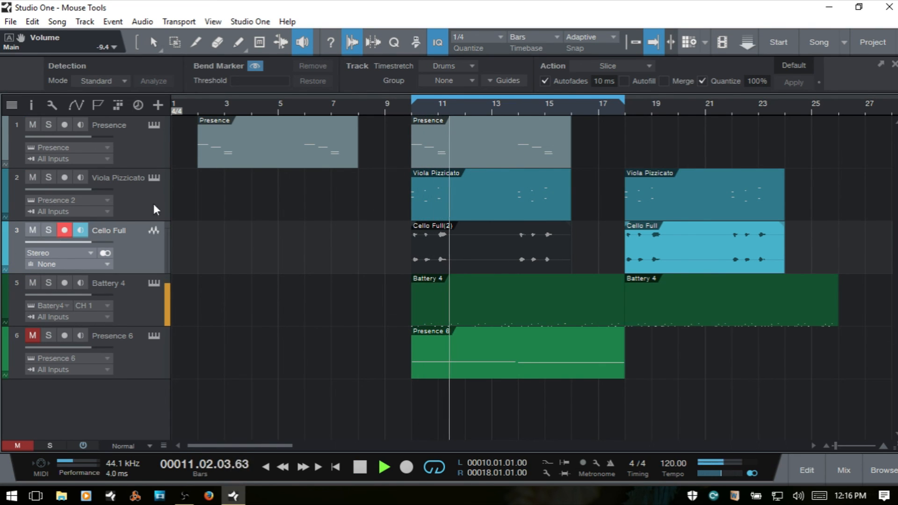
click(504, 104)
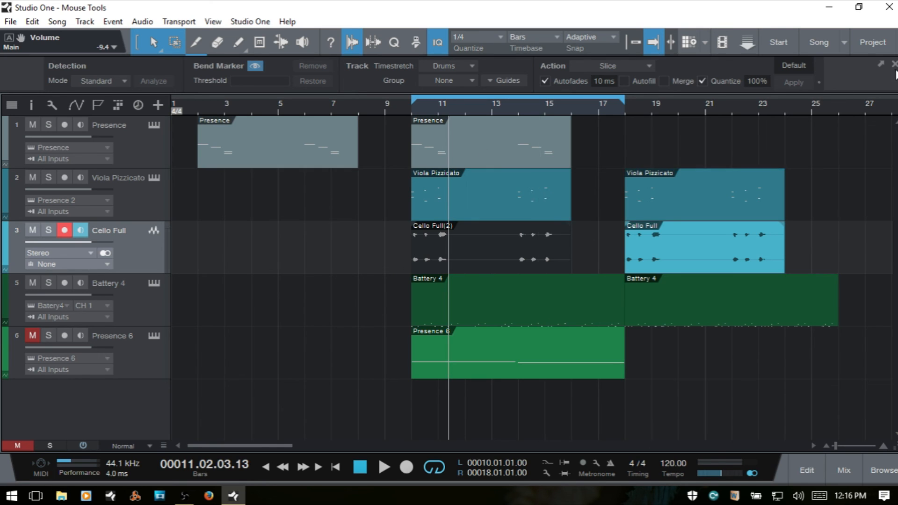
mouse_move(830, 208)
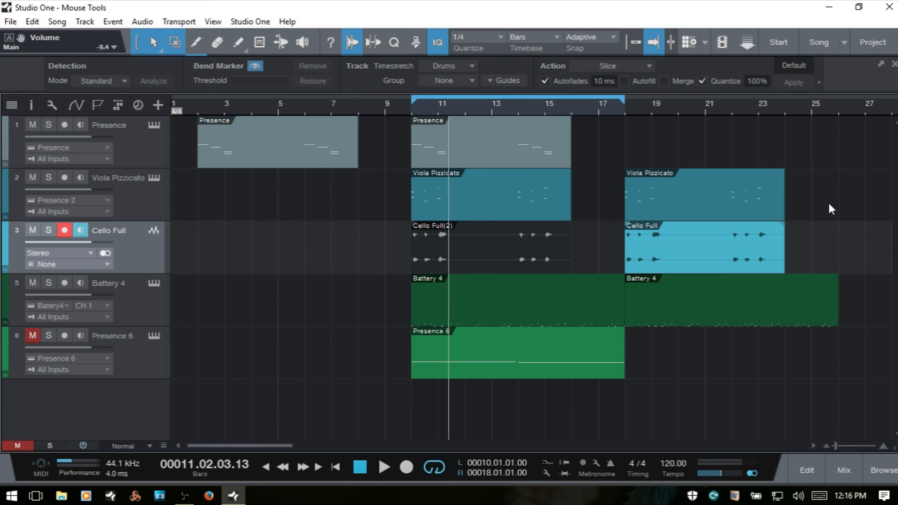